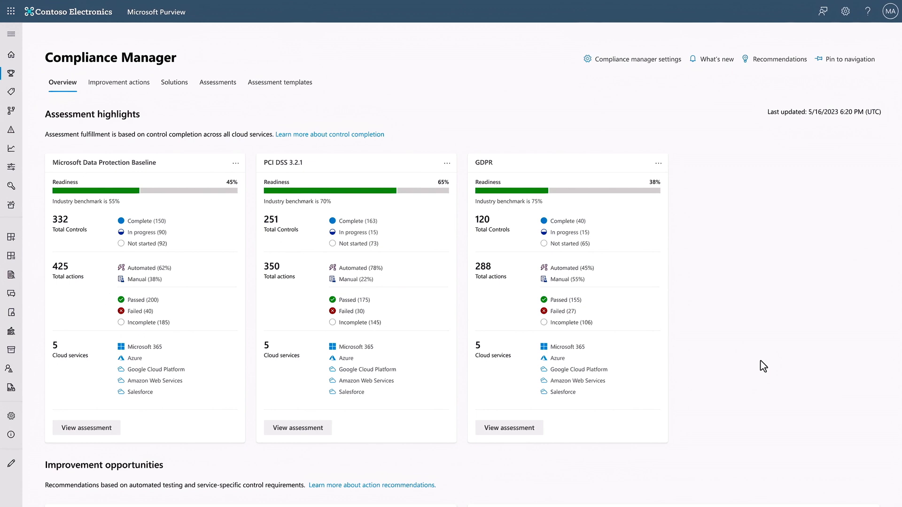
- Open the PCI DSS 3.2.1 assessment and scroll to its Top incomplete controls list
scroll("down", 3)
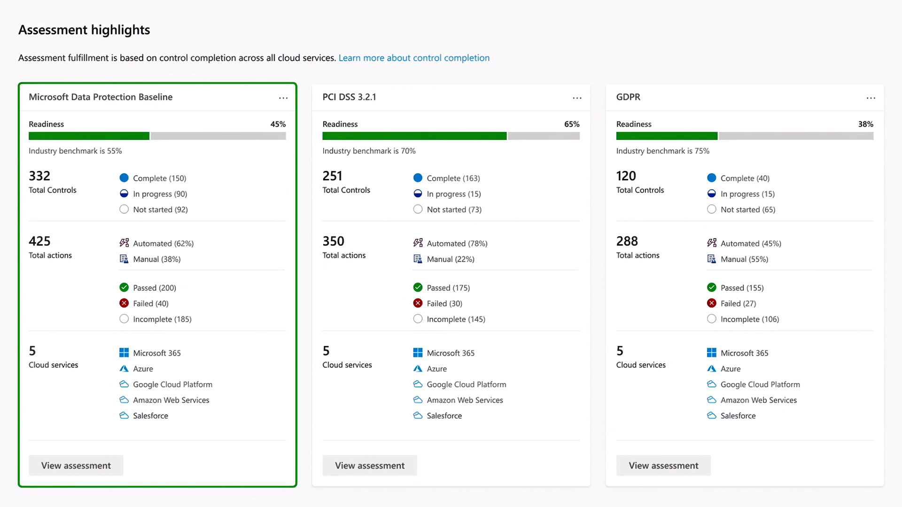
mouse_move(617, 48)
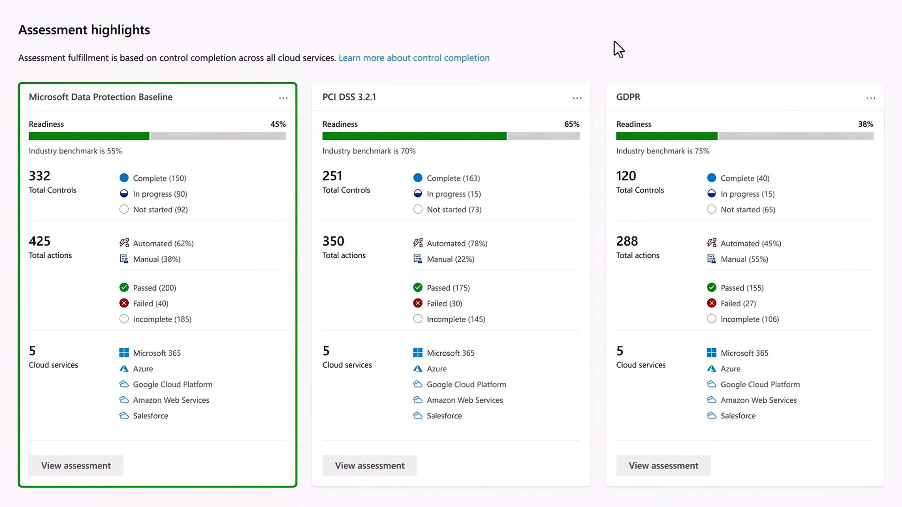
mouse_move(230, 243)
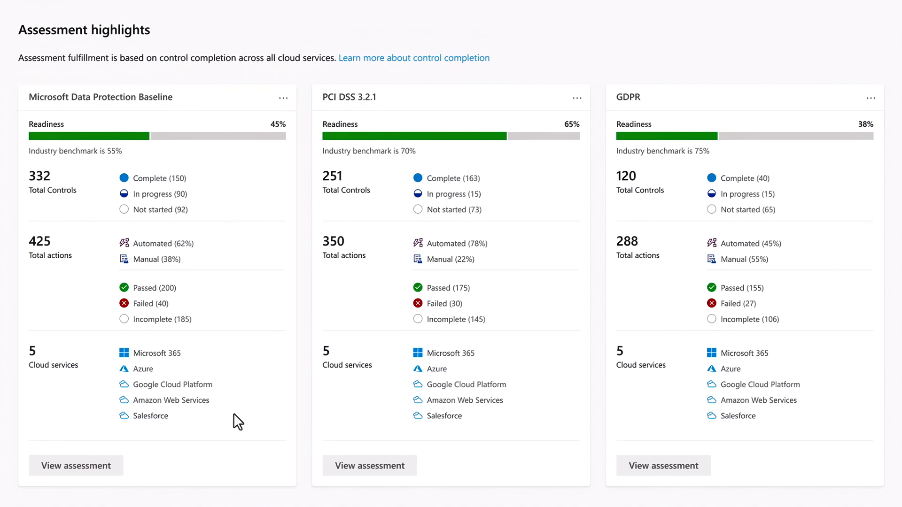
mouse_move(287, 424)
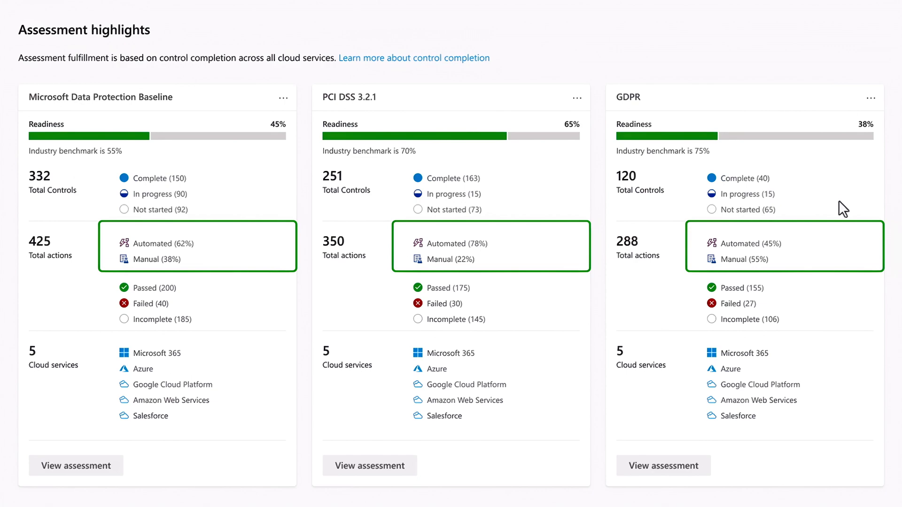
mouse_move(850, 305)
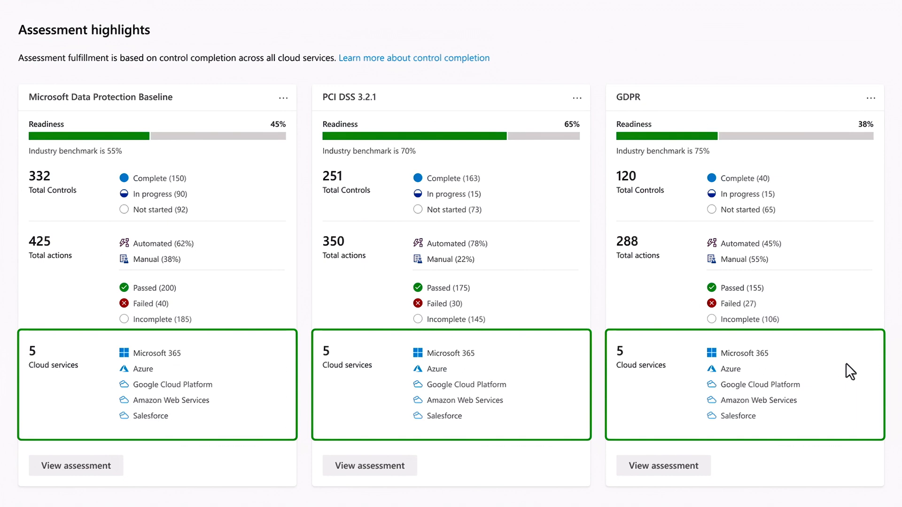
mouse_move(840, 423)
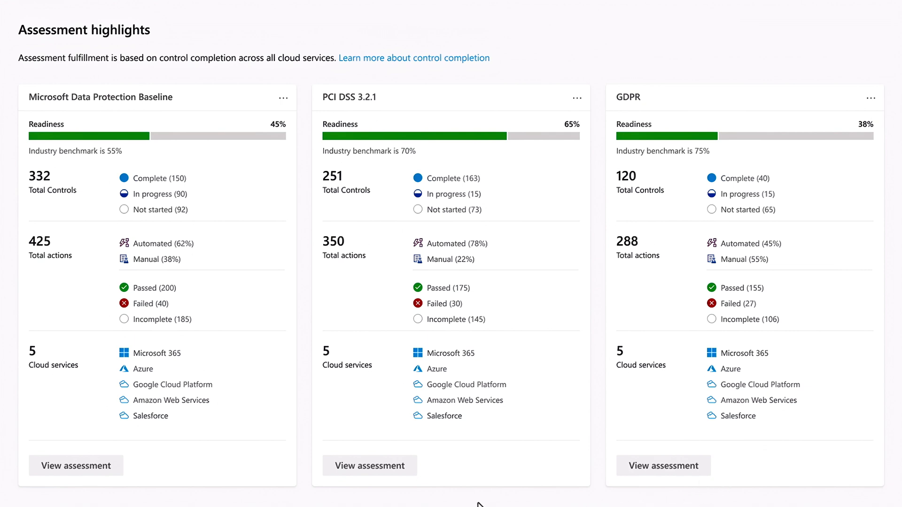
mouse_move(370, 466)
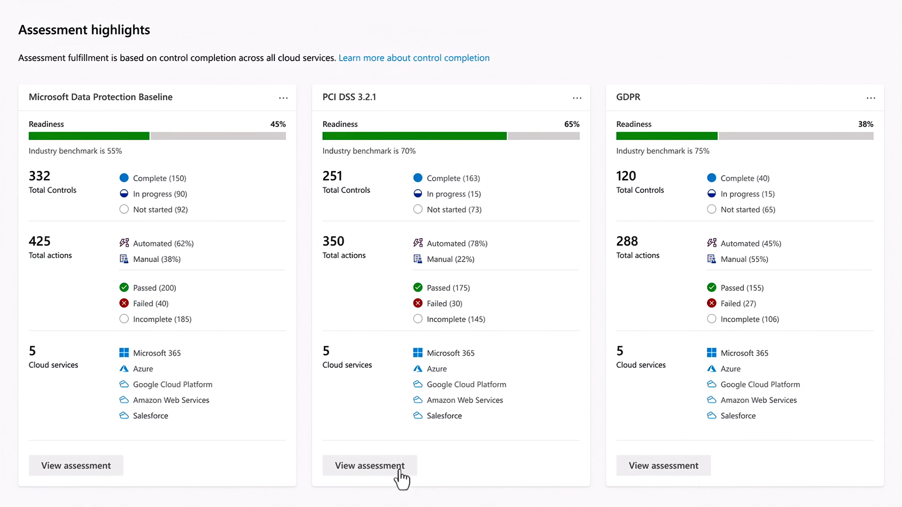
left_click(370, 466)
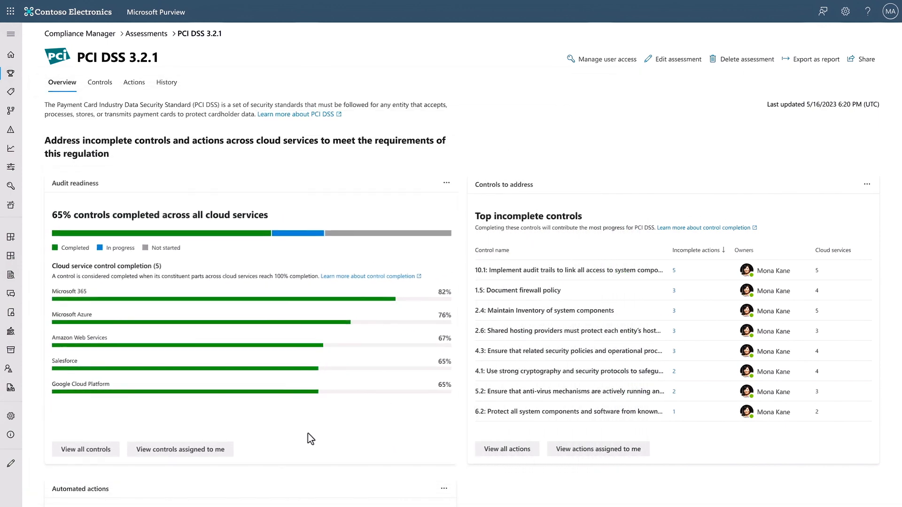
scroll("down", 3)
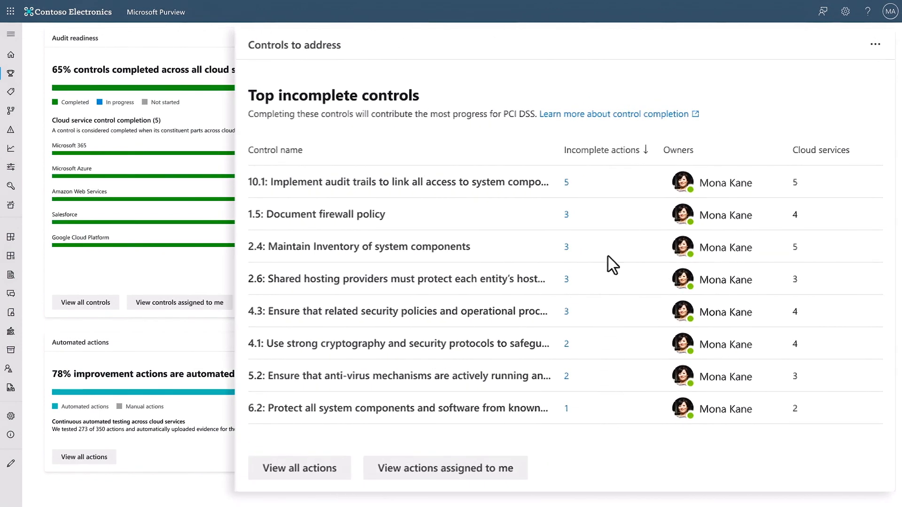
mouse_move(615, 193)
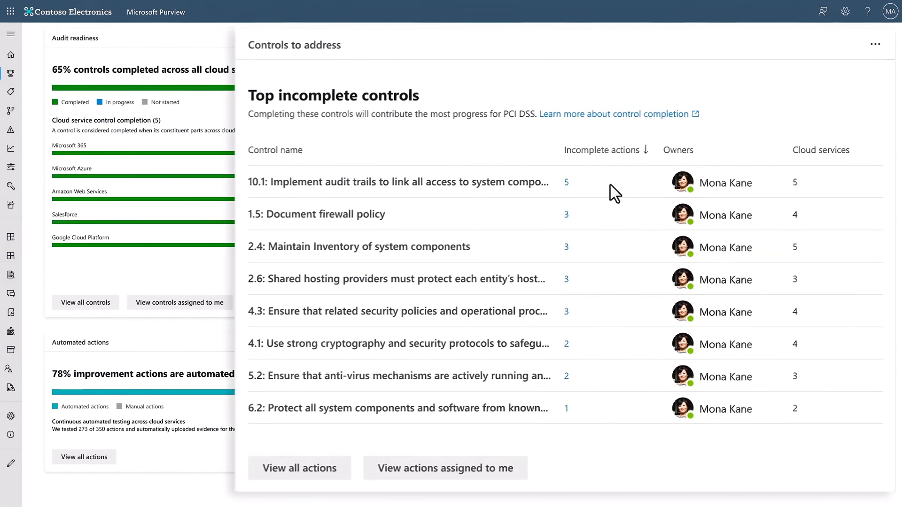
mouse_move(618, 268)
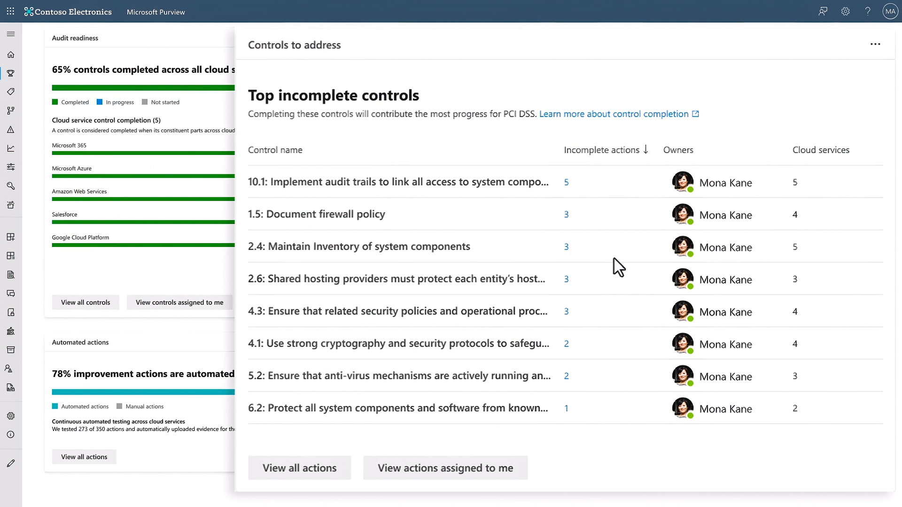
mouse_move(618, 326)
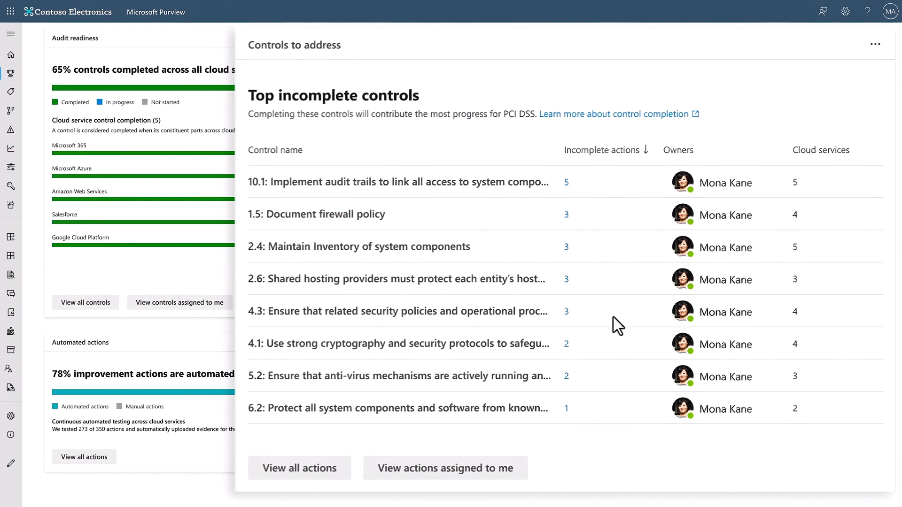
- Open control 10.1 on audit trails and scroll through its improvement actions' test statuses
left_click(398, 182)
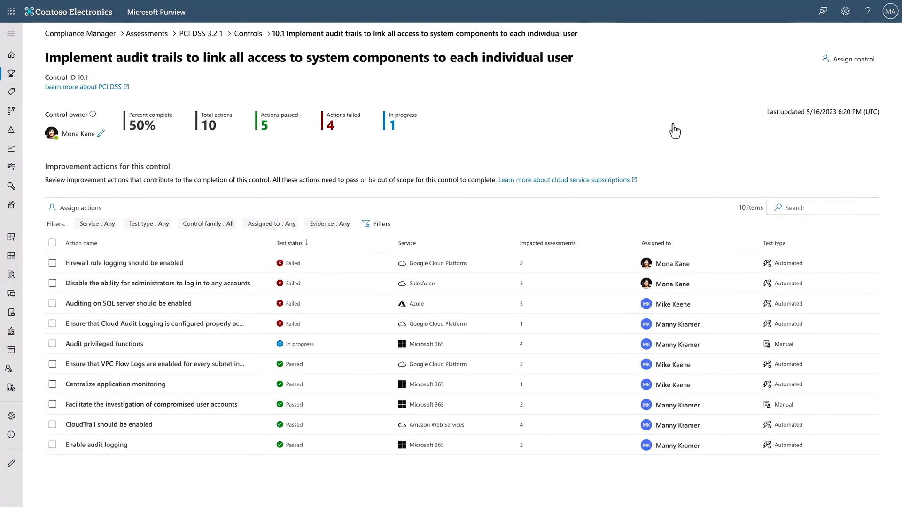
mouse_move(496, 152)
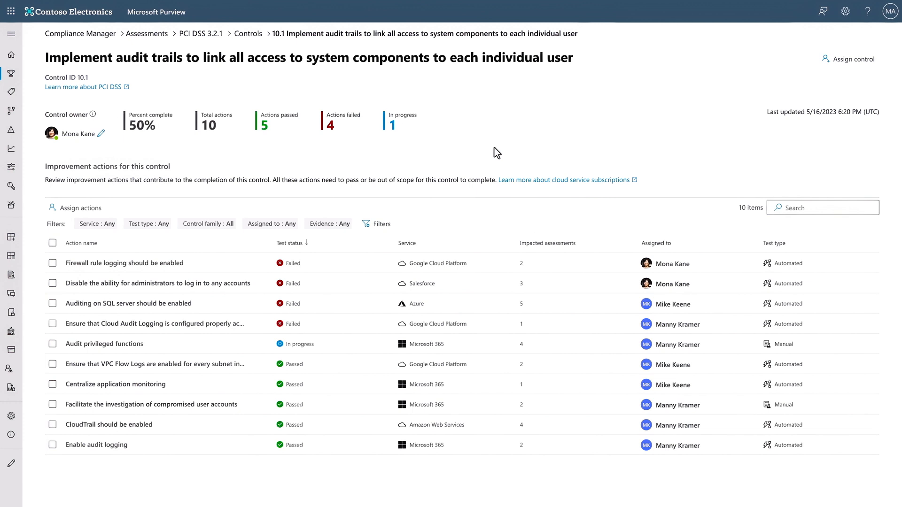
mouse_move(478, 155)
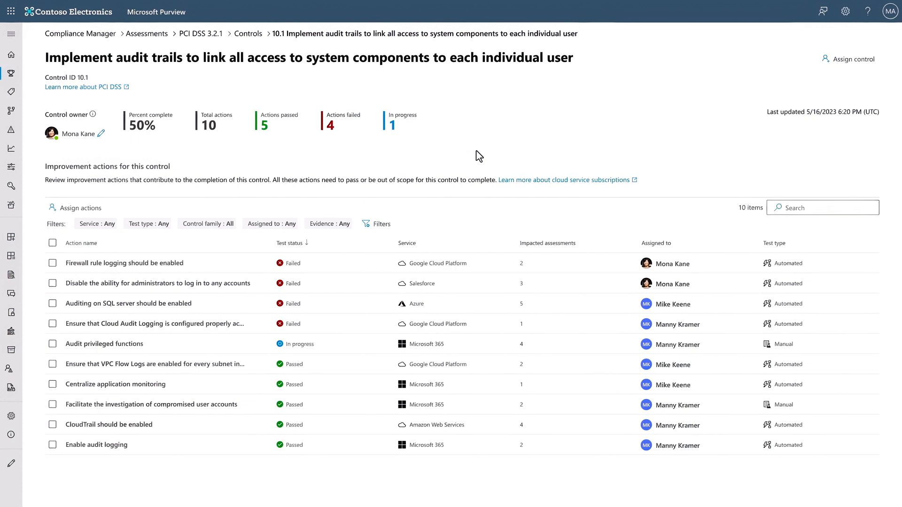
scroll("down", 3)
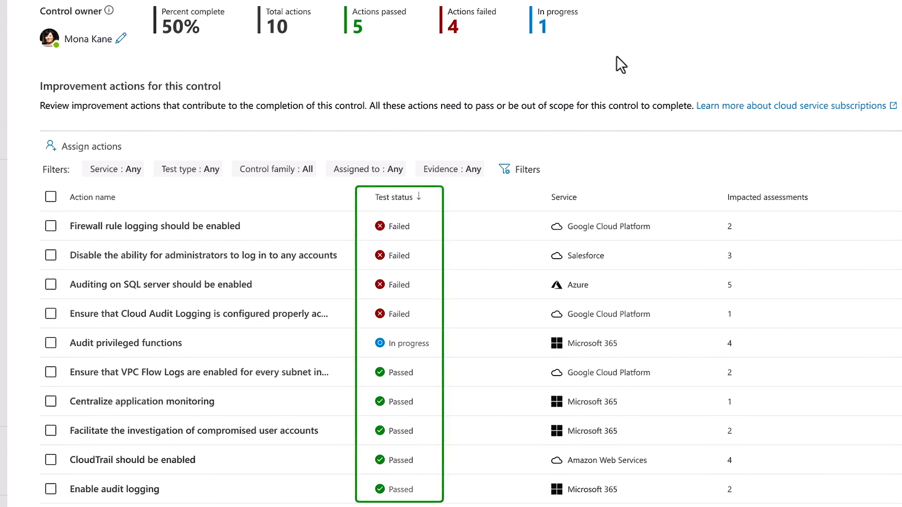
mouse_move(464, 73)
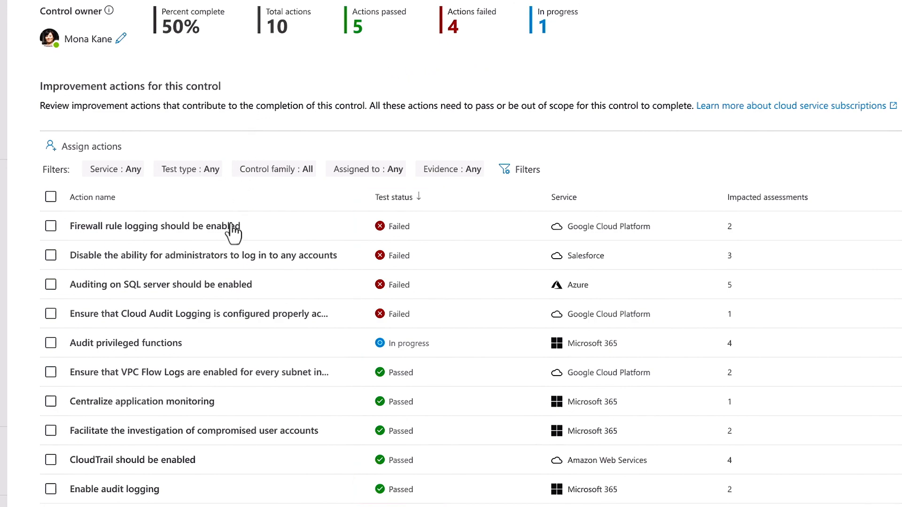
left_click(154, 226)
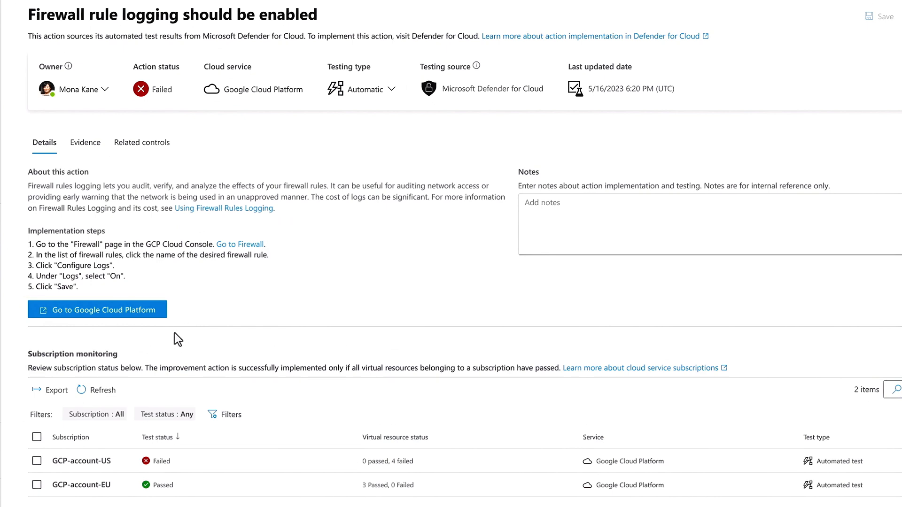
left_click(89, 461)
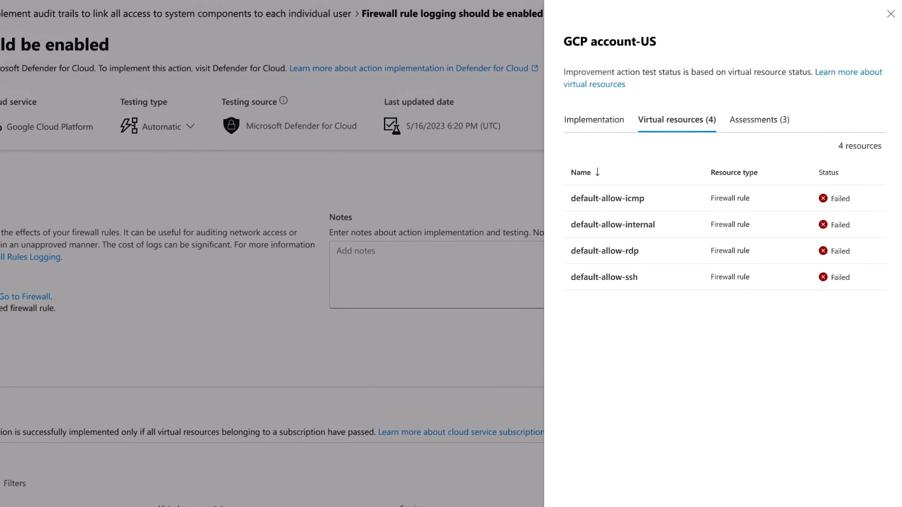
mouse_move(648, 503)
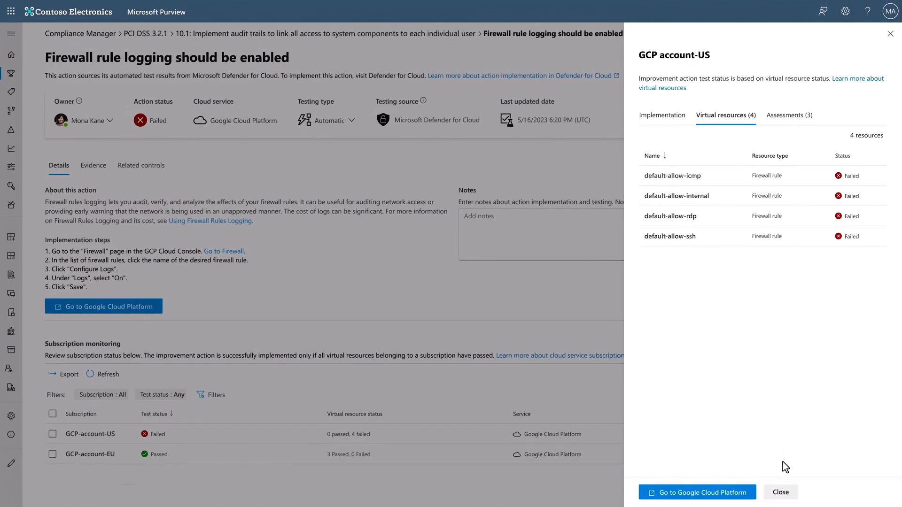
left_click(779, 491)
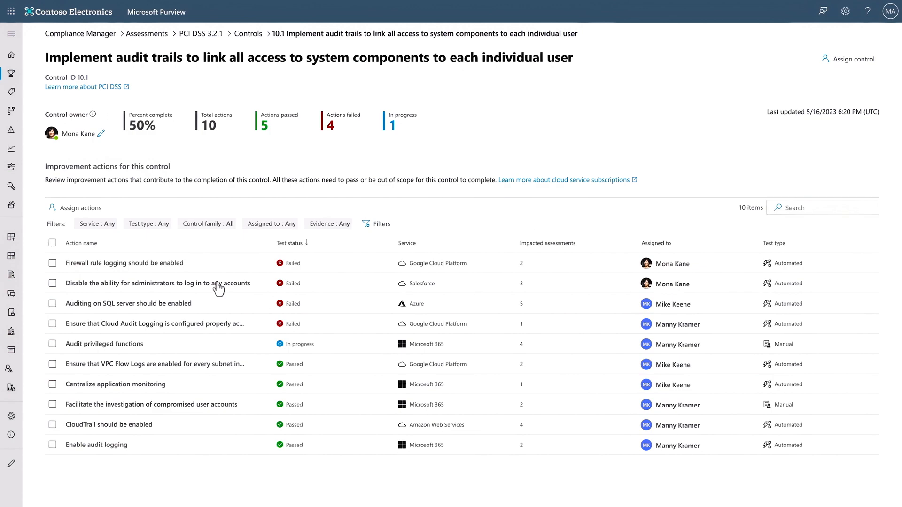
left_click(157, 283)
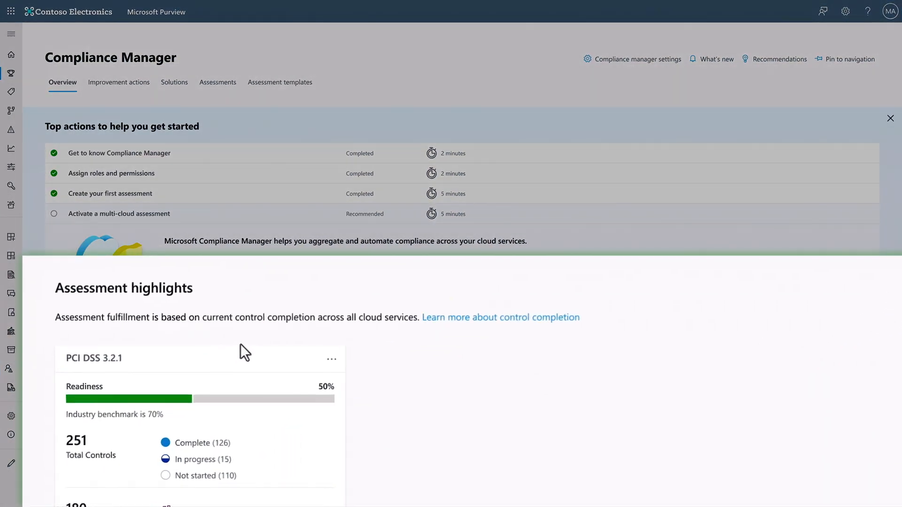
mouse_move(249, 348)
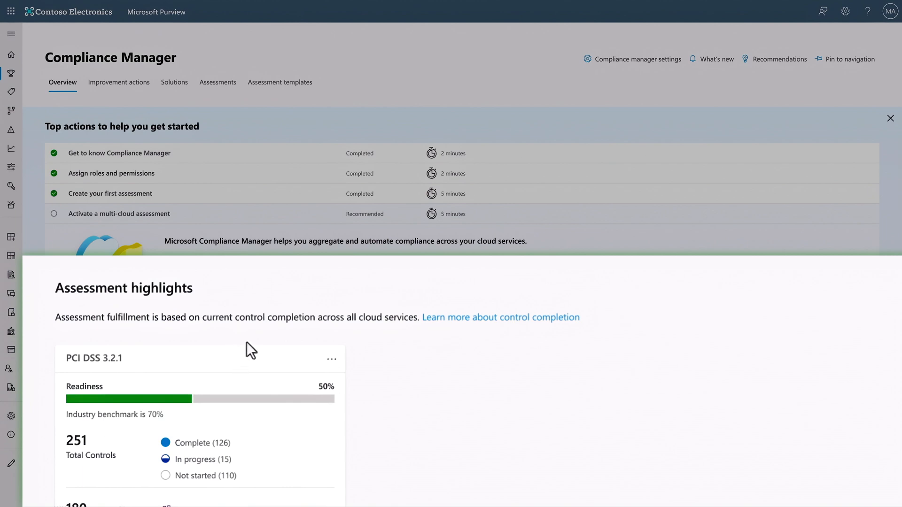
mouse_move(274, 279)
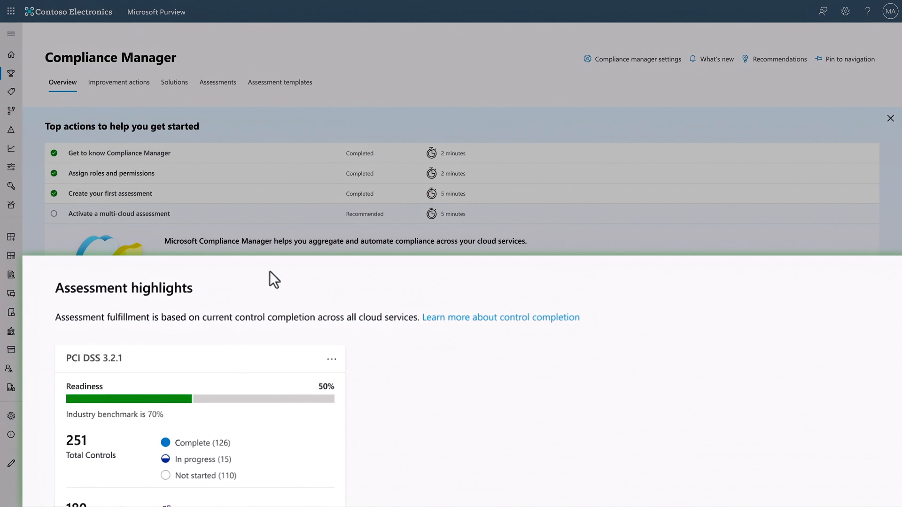
scroll("up", 3)
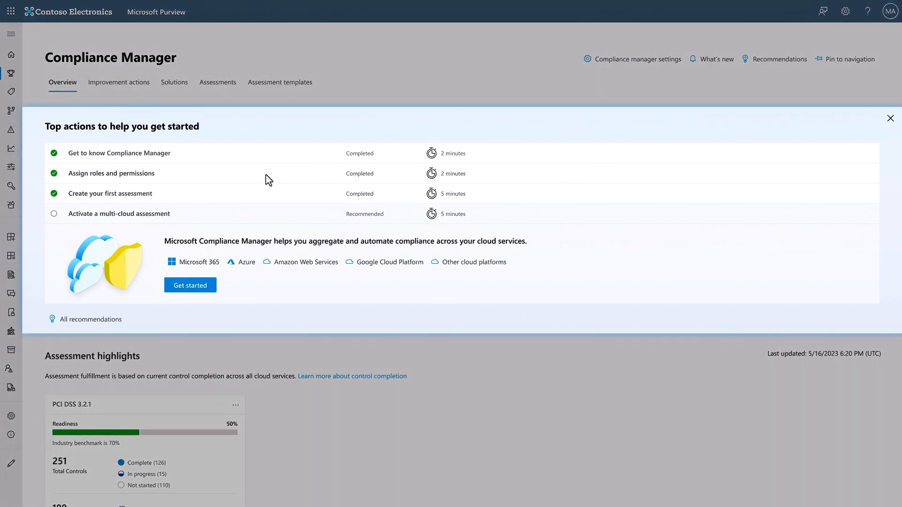
mouse_move(270, 207)
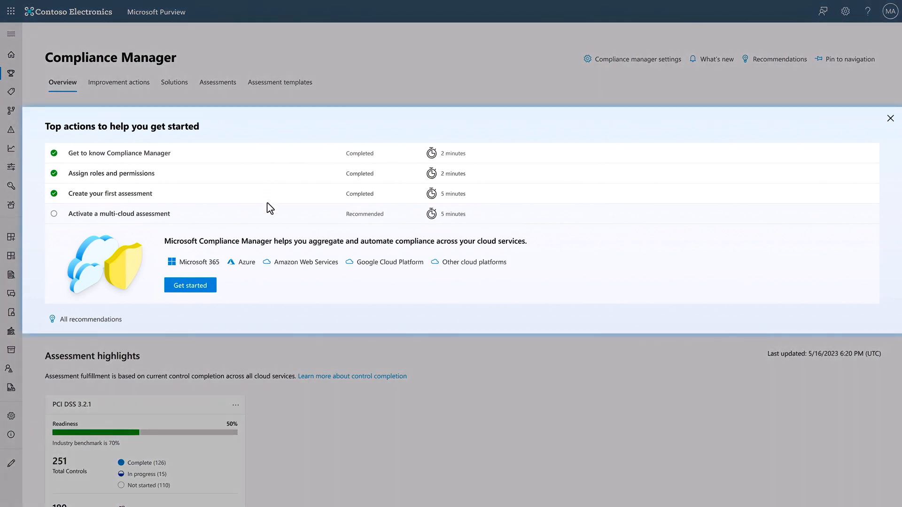
mouse_move(279, 284)
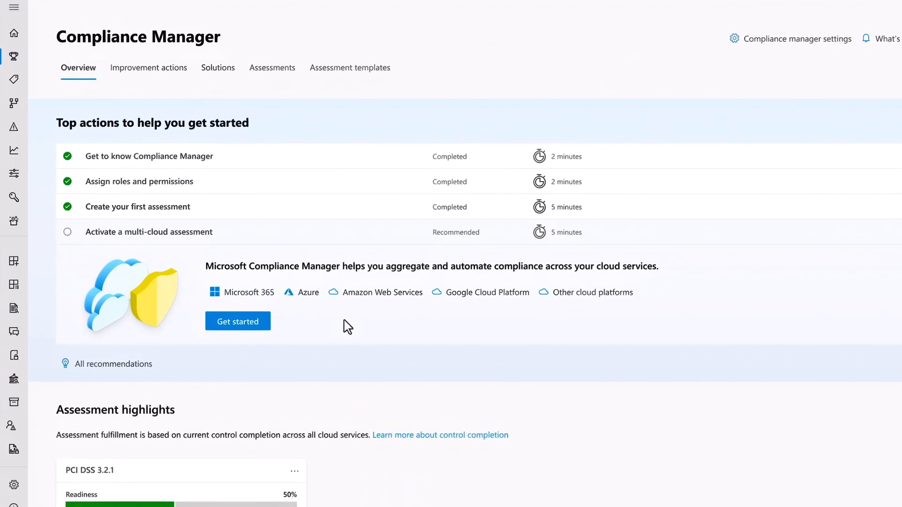
mouse_move(334, 351)
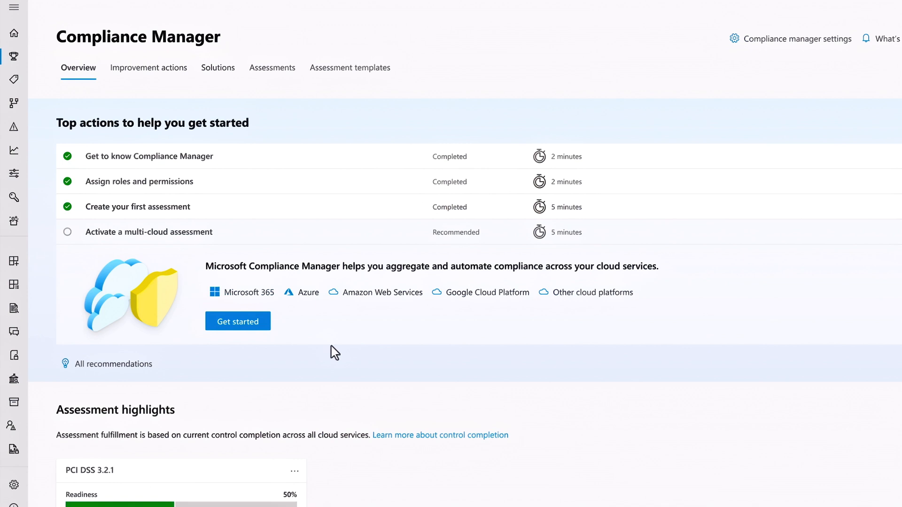
mouse_move(320, 359)
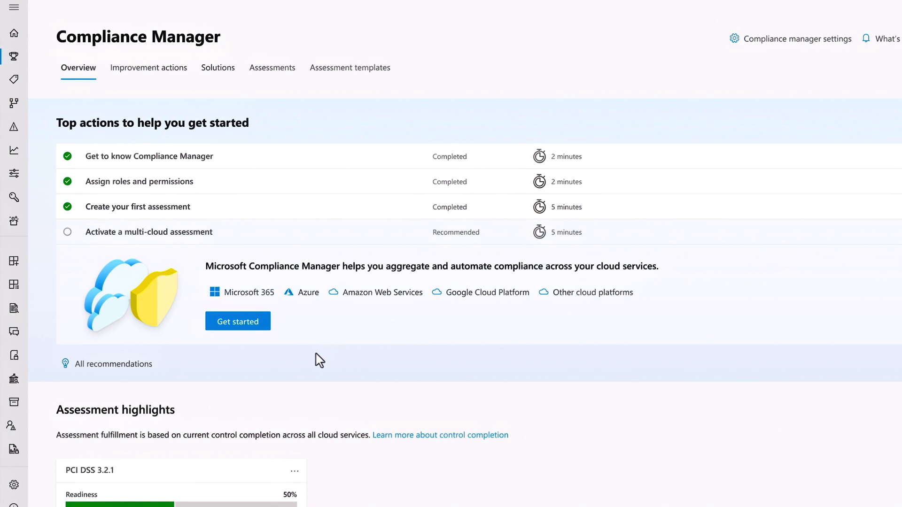
mouse_move(277, 356)
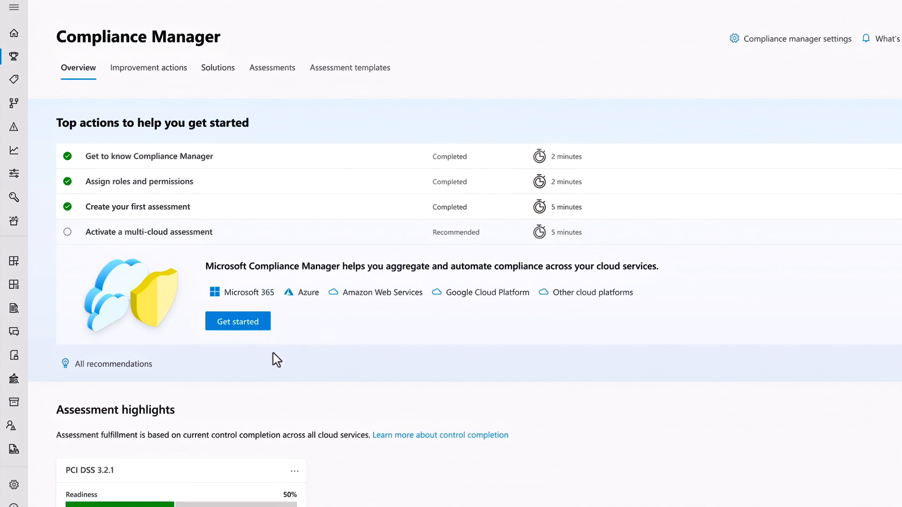
mouse_move(240, 332)
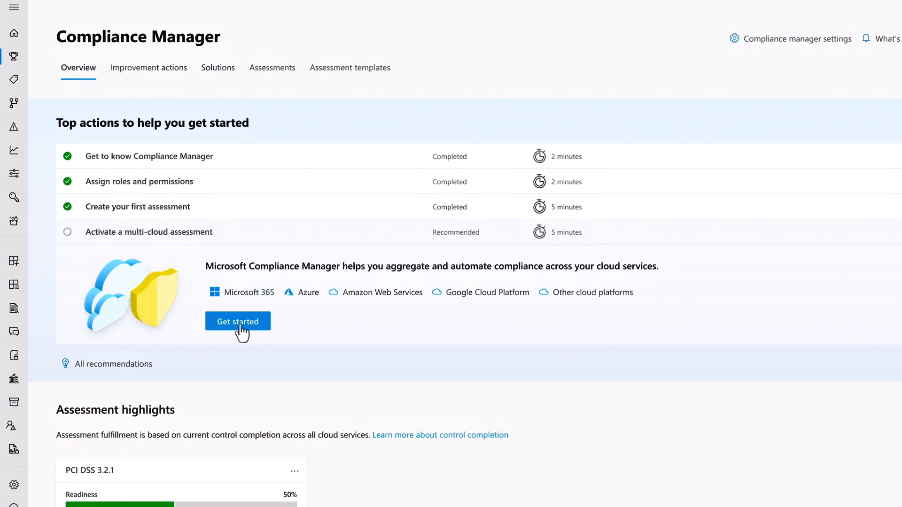
- Select Azure, Google Cloud Platform and Salesforce under Get started and add them as services
left_click(237, 320)
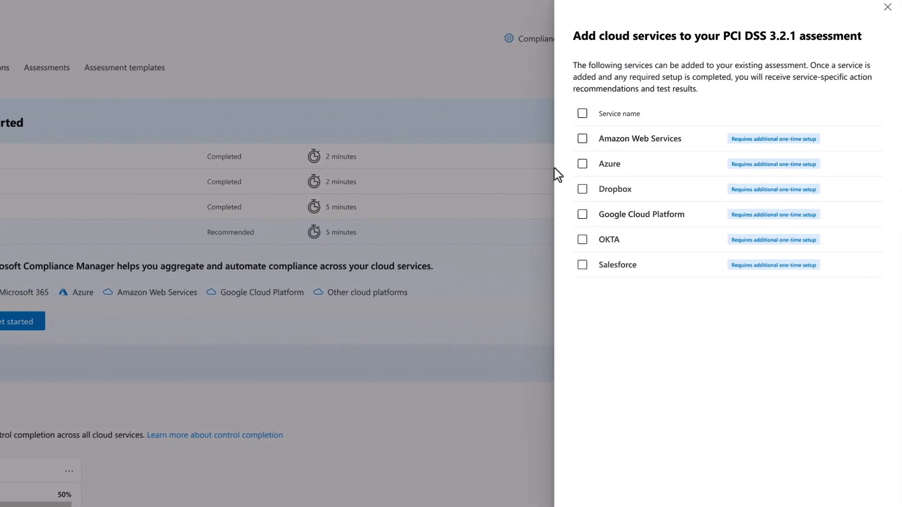
left_click(582, 164)
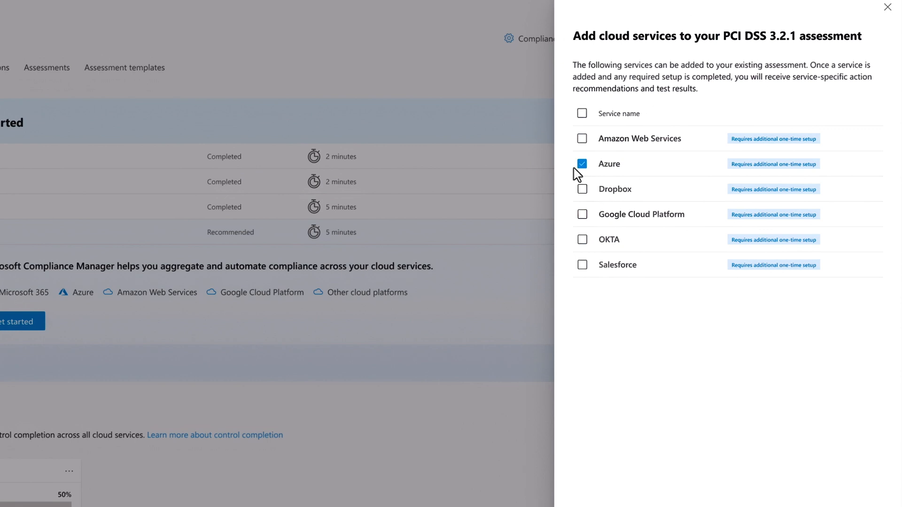
left_click(582, 214)
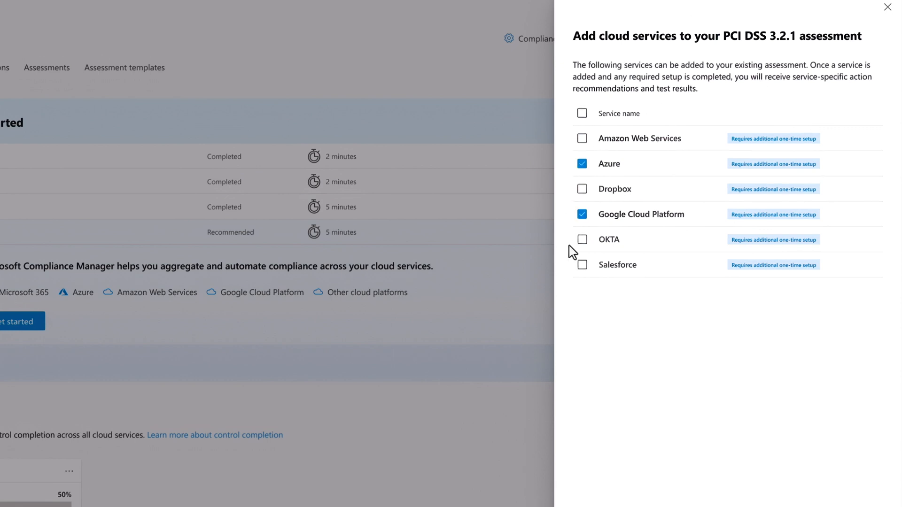
left_click(582, 264)
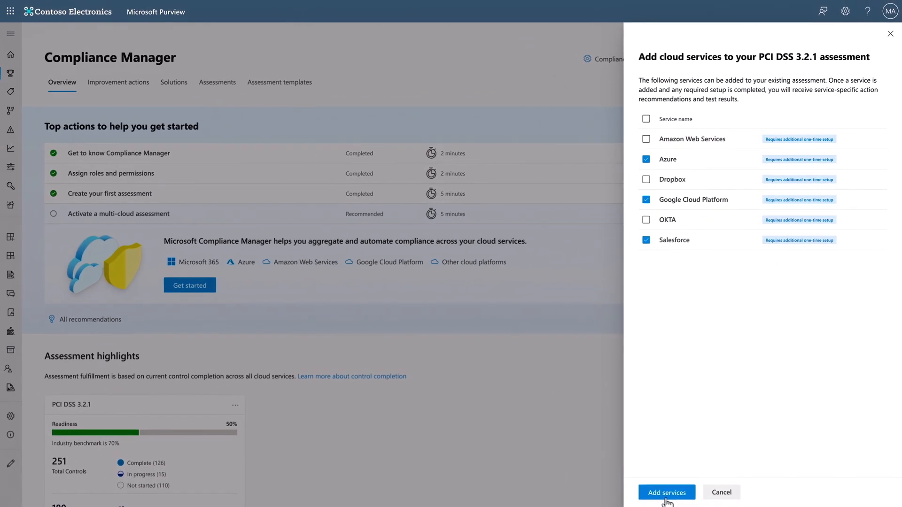
left_click(666, 492)
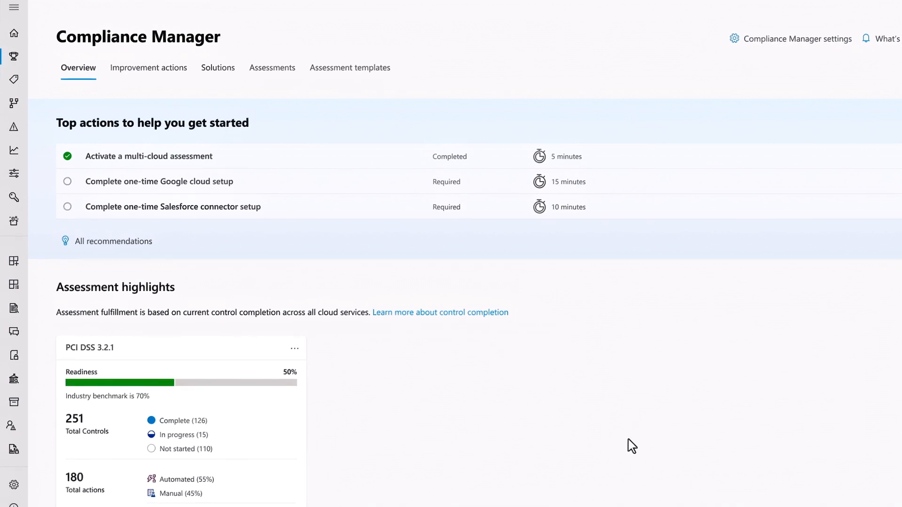
mouse_move(379, 247)
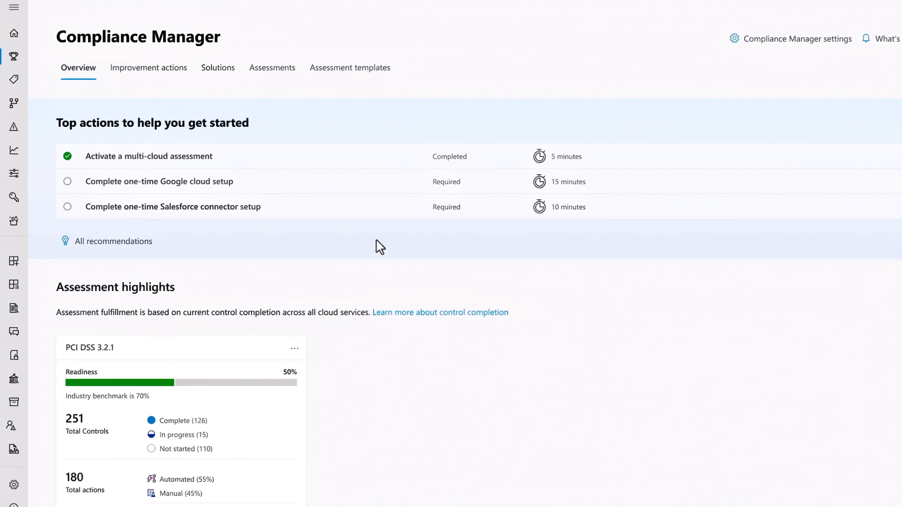
mouse_move(276, 156)
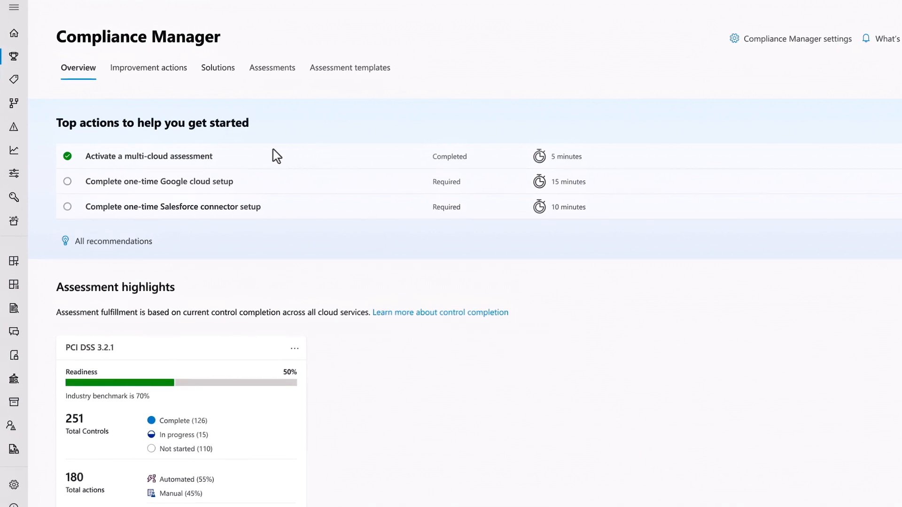
mouse_move(256, 168)
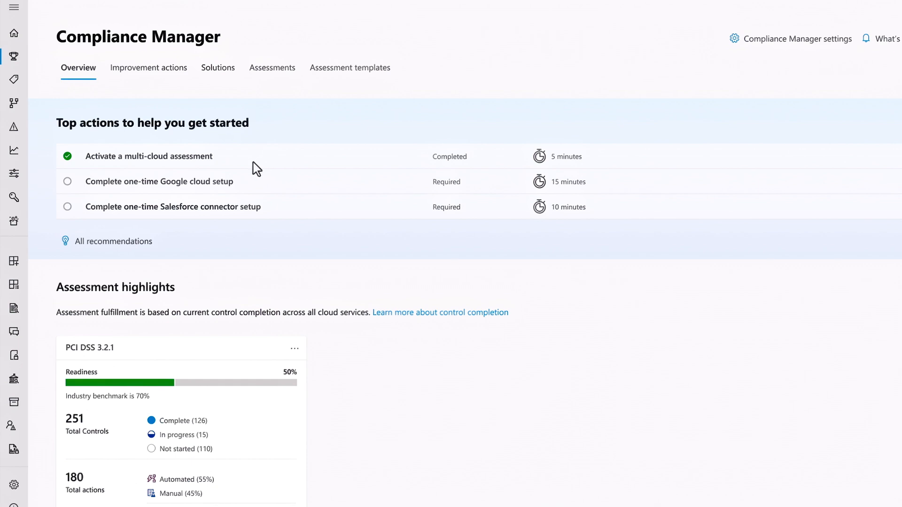
- View the one-time Google cloud setup panel and proceed to Defender for Cloud
left_click(160, 182)
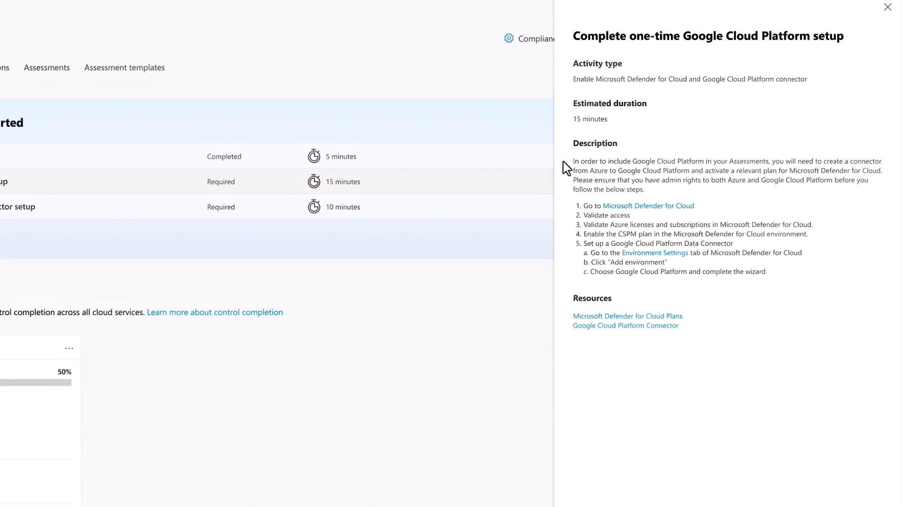
mouse_move(568, 179)
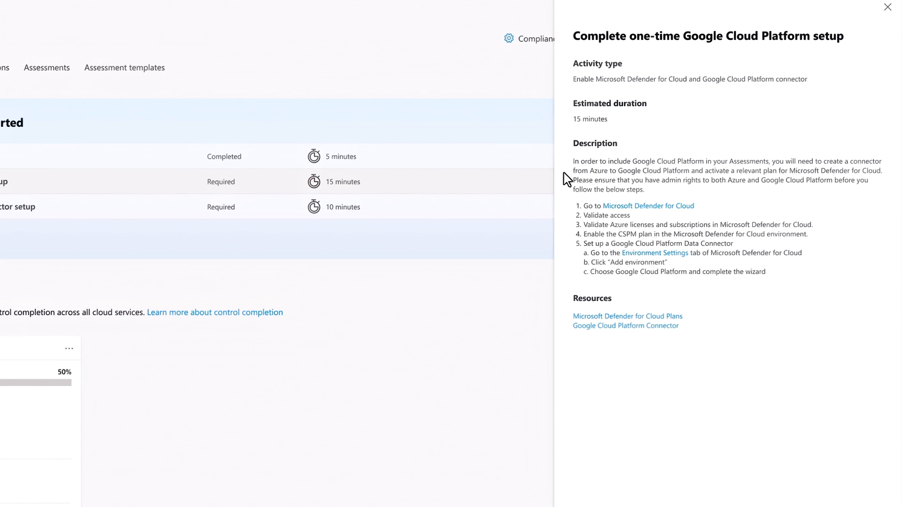
mouse_move(568, 195)
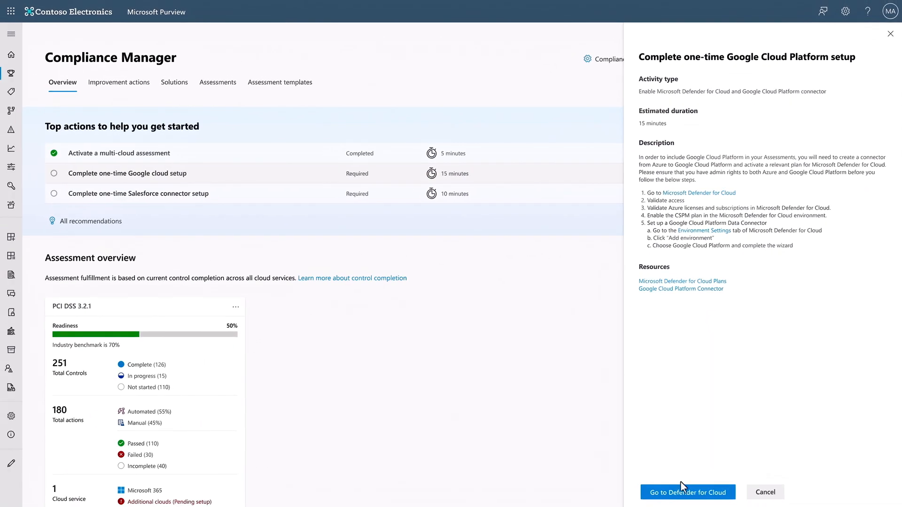
left_click(686, 492)
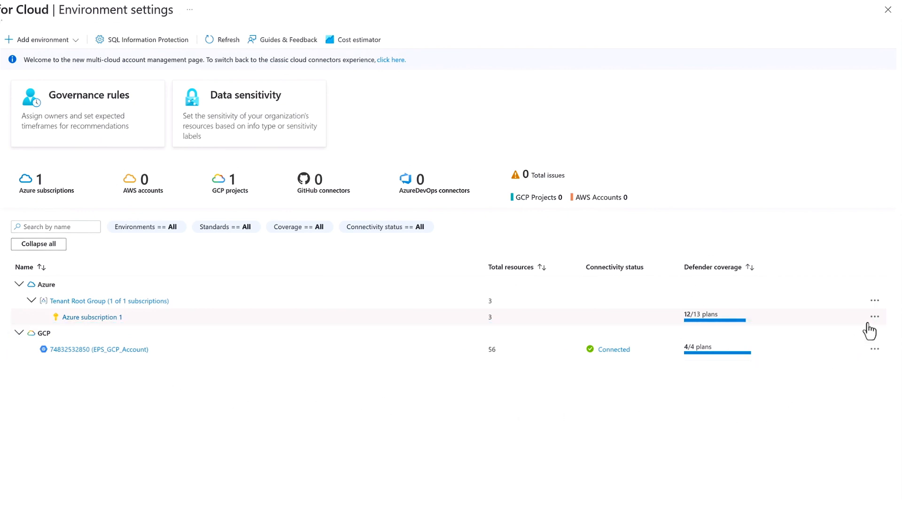
- Switch the Defender CSPM plan to On in Azure subscription 1's settings
left_click(874, 316)
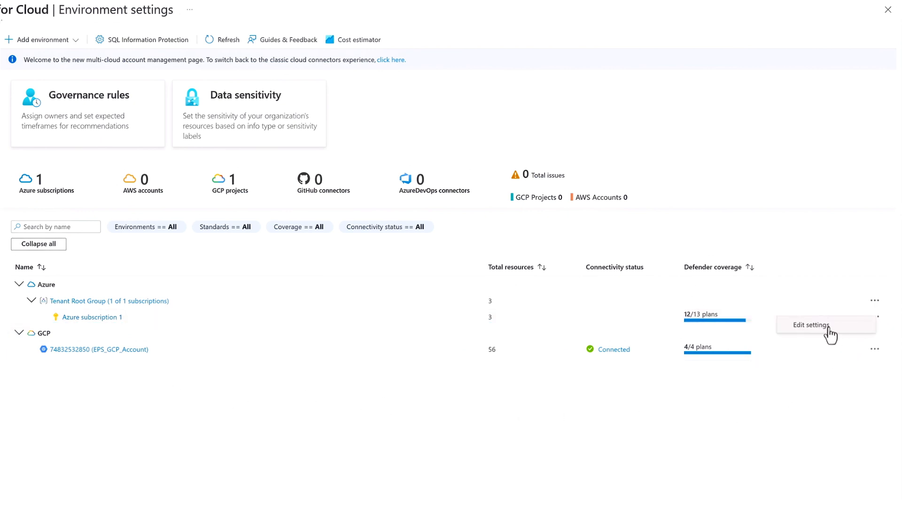
left_click(811, 325)
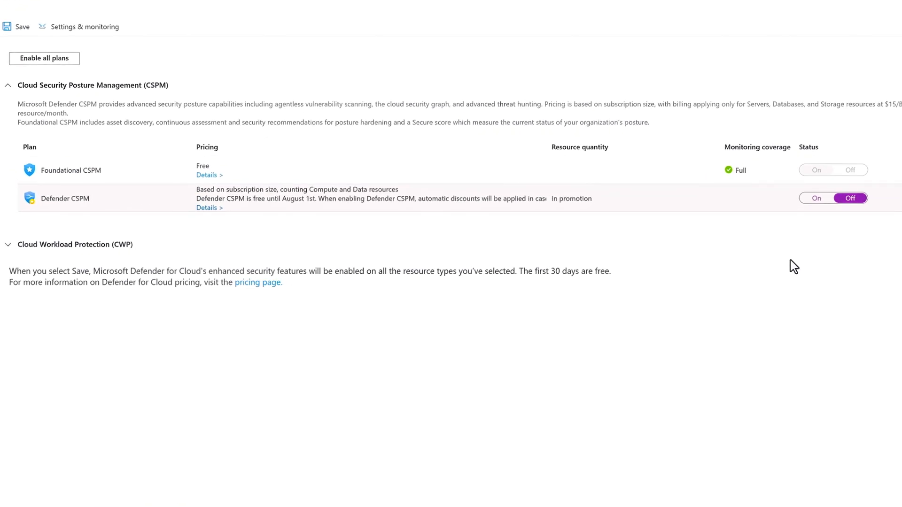
mouse_move(797, 258)
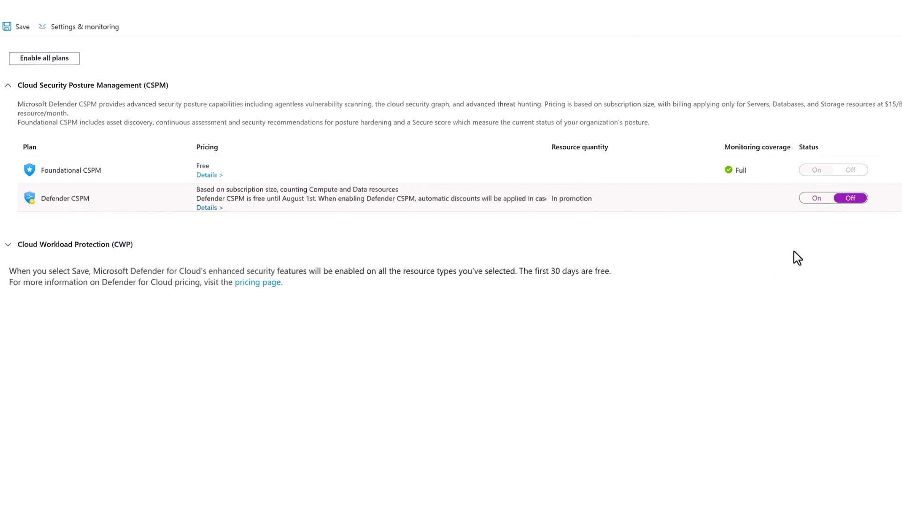
mouse_move(813, 242)
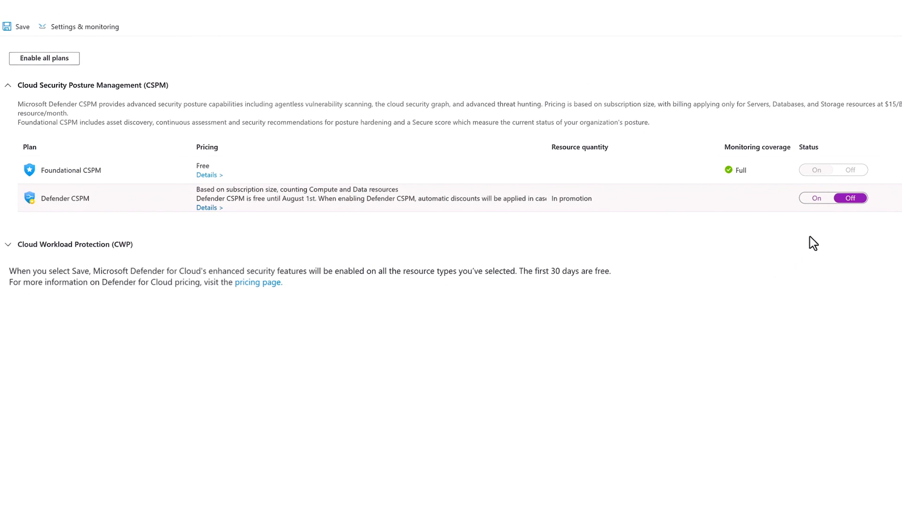
mouse_move(814, 237)
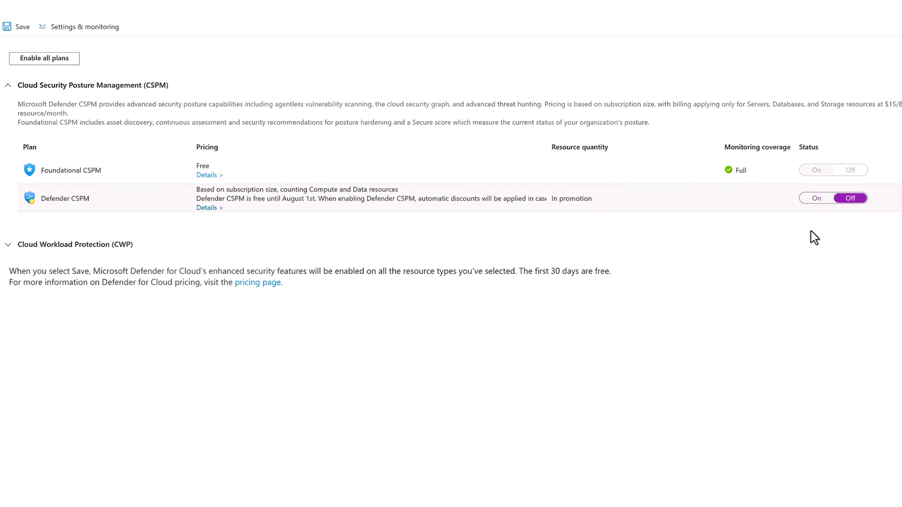
mouse_move(800, 211)
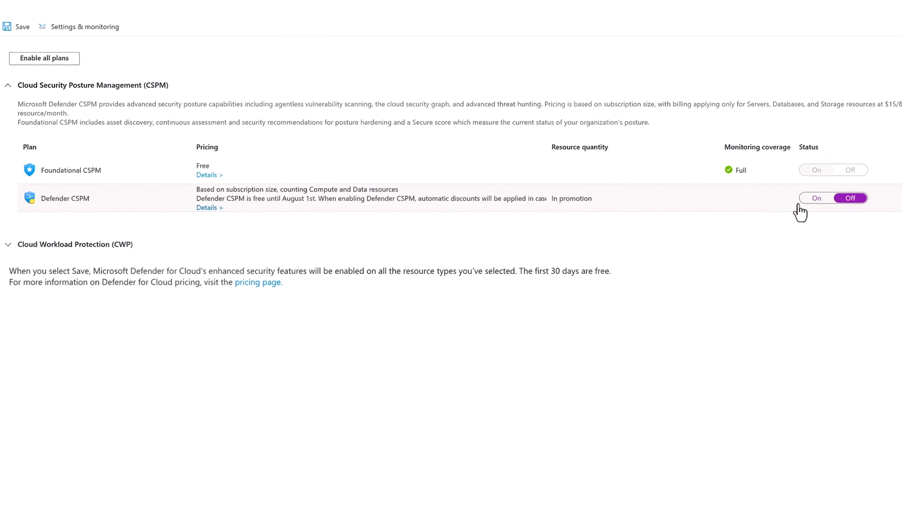
mouse_move(816, 209)
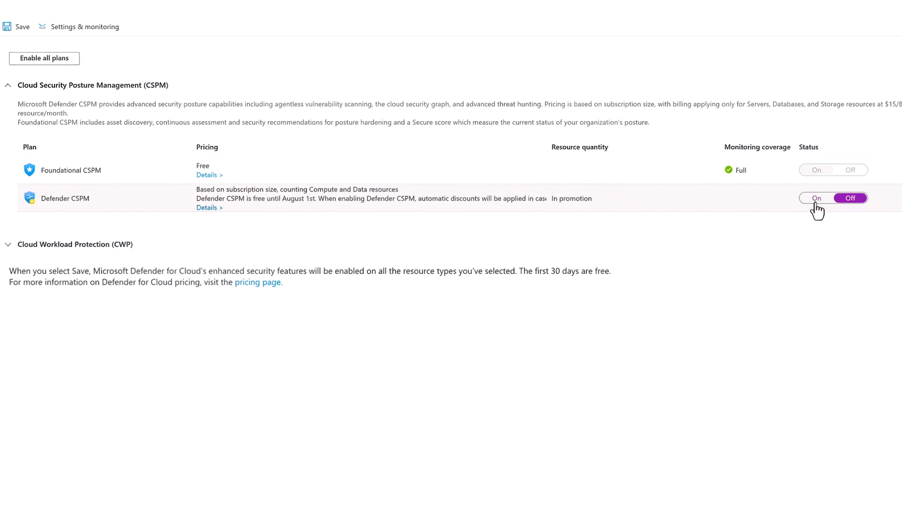
left_click(815, 198)
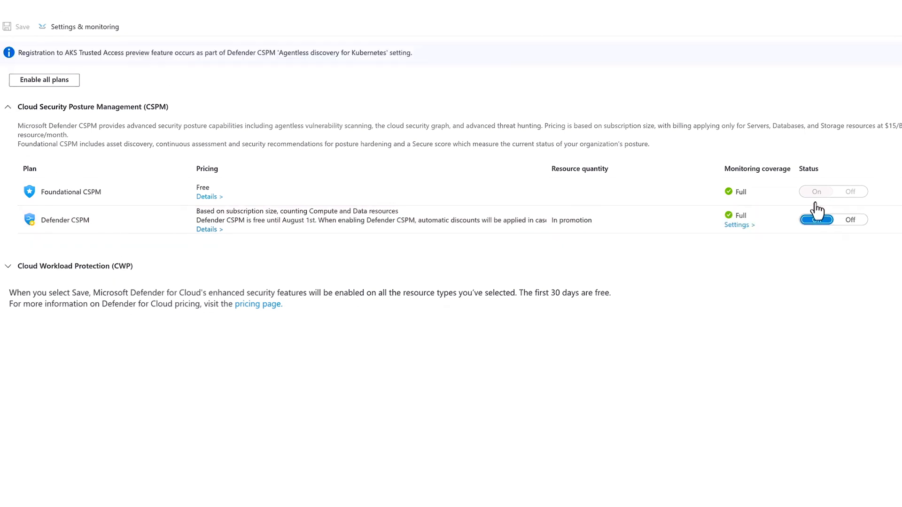
left_click(817, 219)
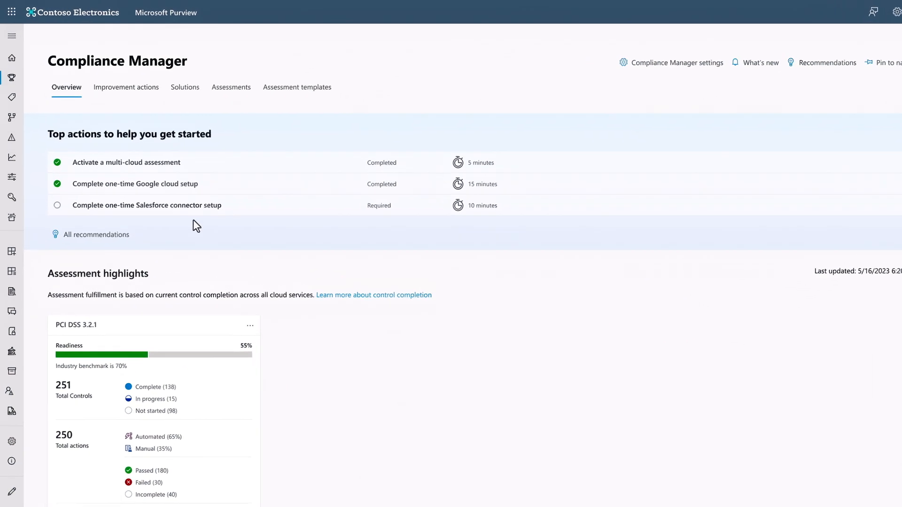
- Add a new Salesforce data connector so it appears as connected under My Connectors
left_click(147, 205)
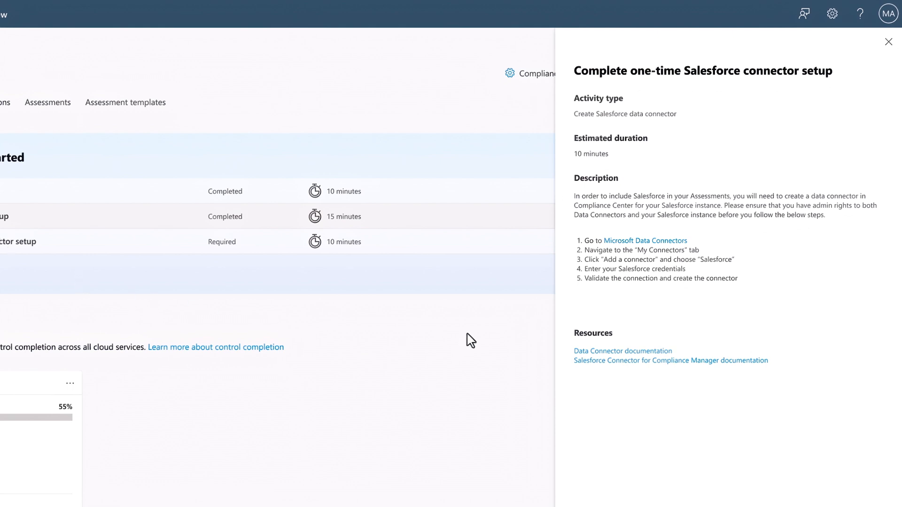
mouse_move(569, 250)
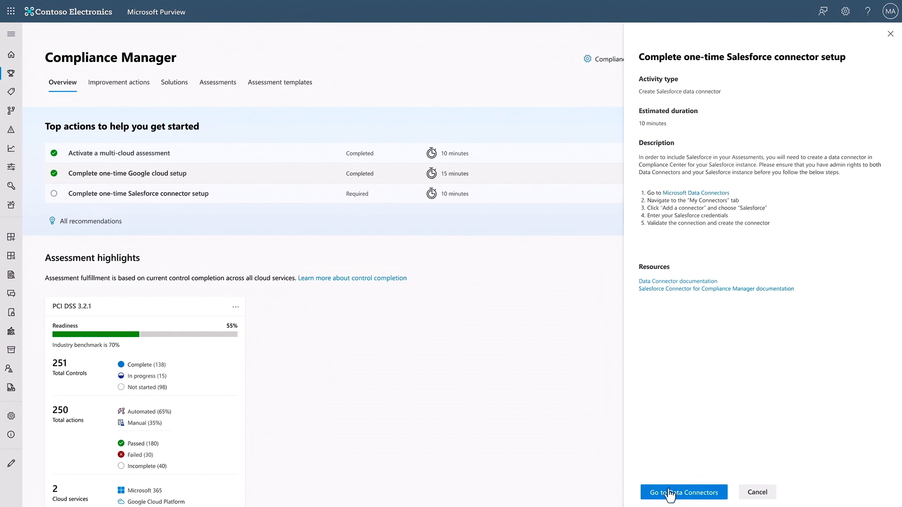
left_click(682, 492)
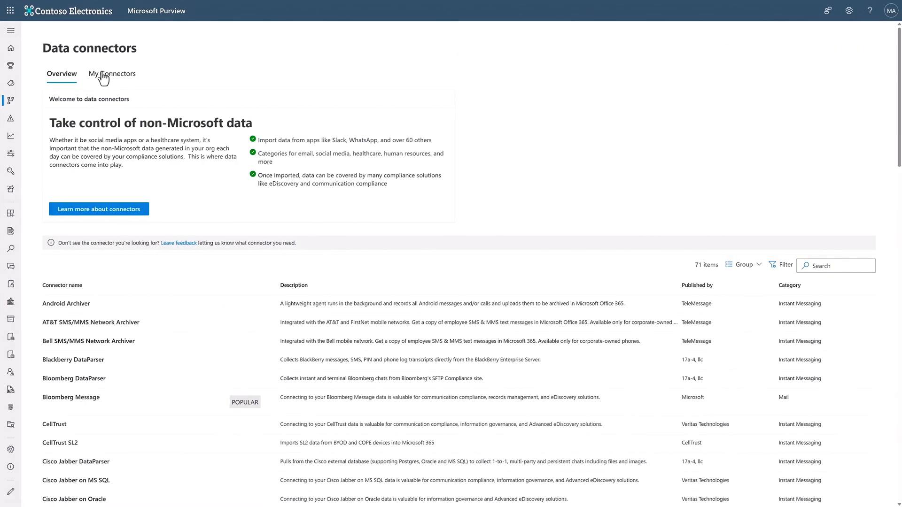
left_click(111, 74)
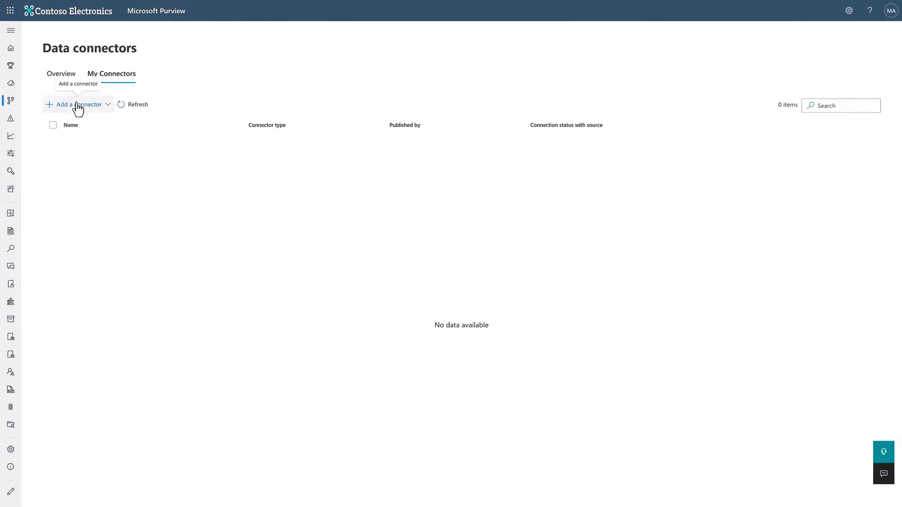
left_click(77, 104)
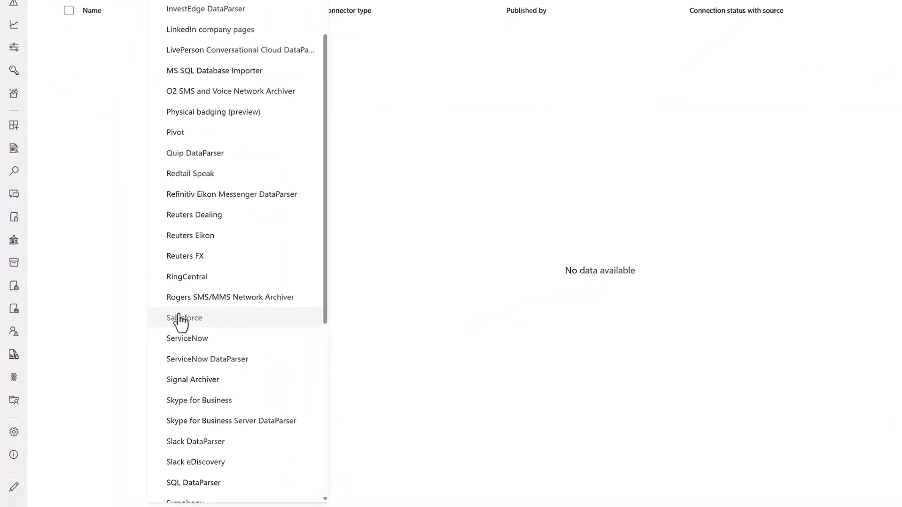
left_click(184, 318)
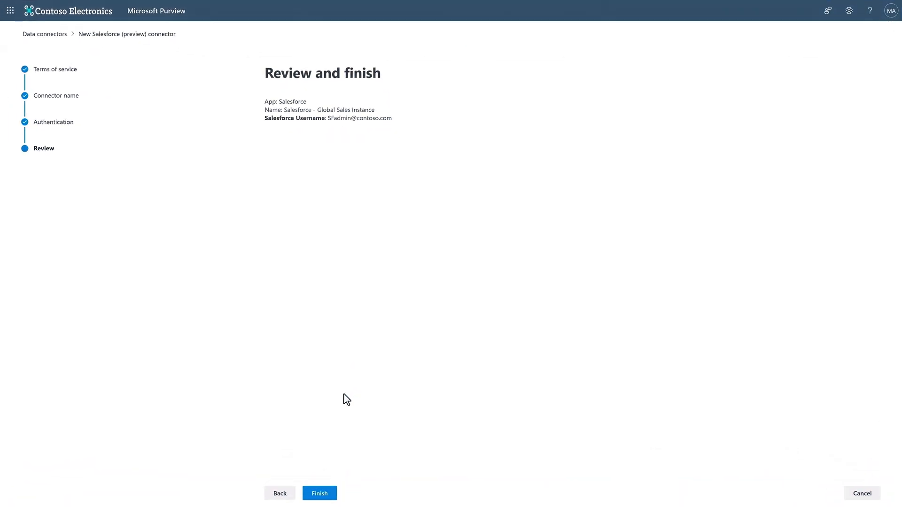
mouse_move(310, 456)
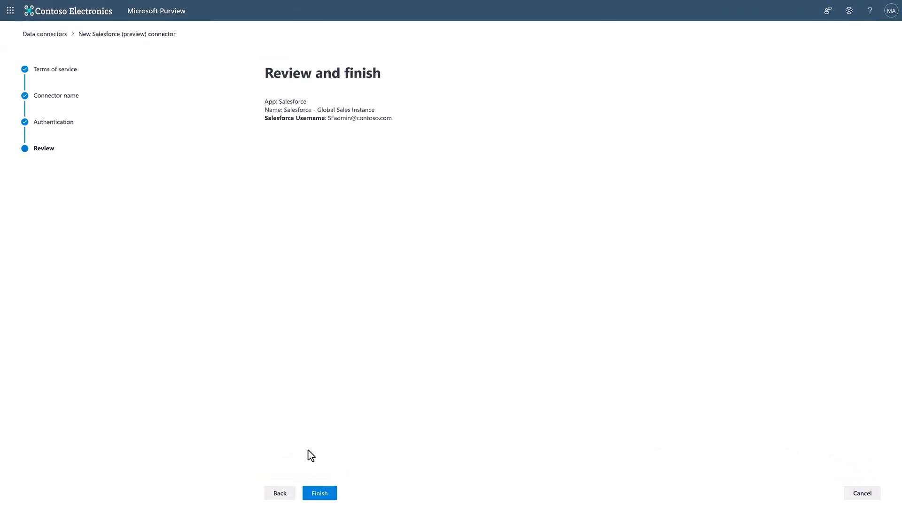
left_click(320, 493)
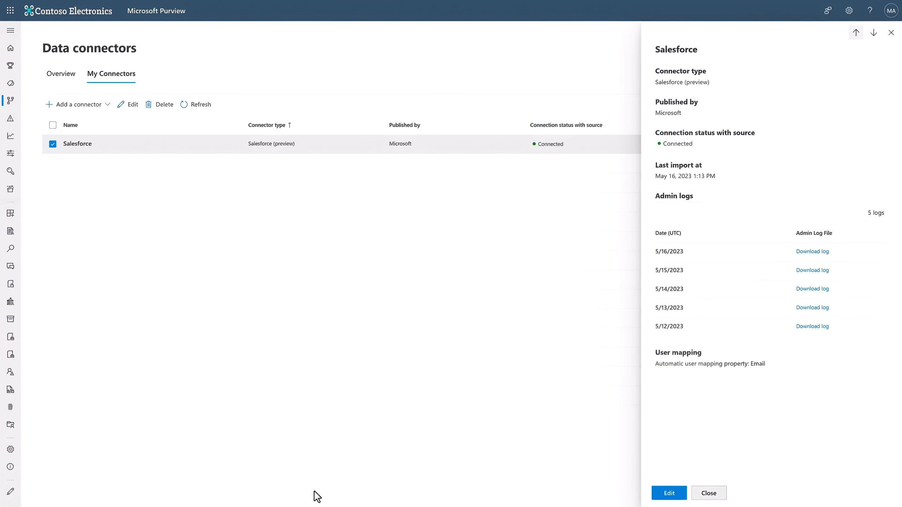
mouse_move(697, 463)
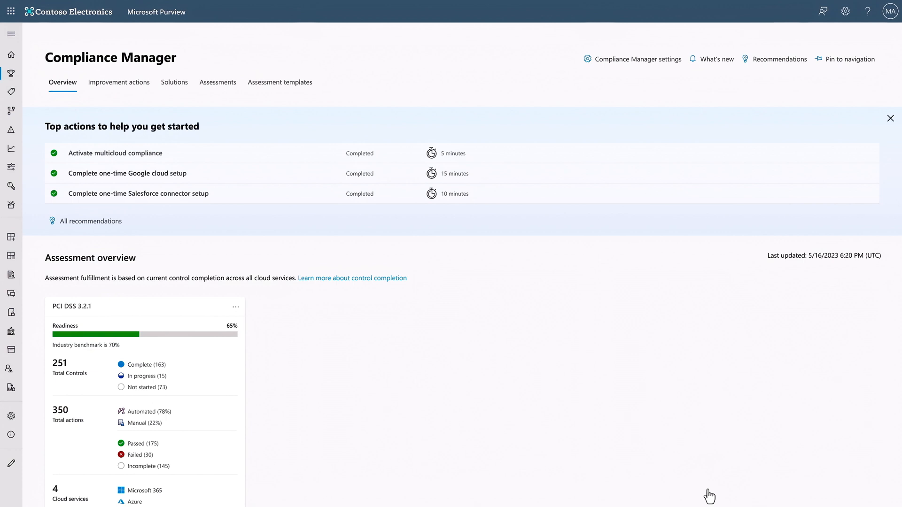
mouse_move(73, 313)
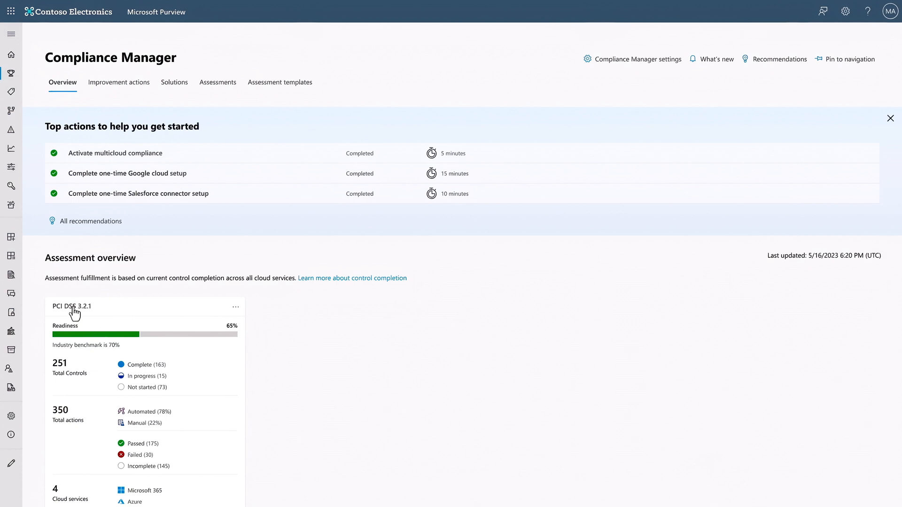
- Reopen the PCI DSS 3.2.1 assessment and go into control 10.1 on audit trails
left_click(71, 306)
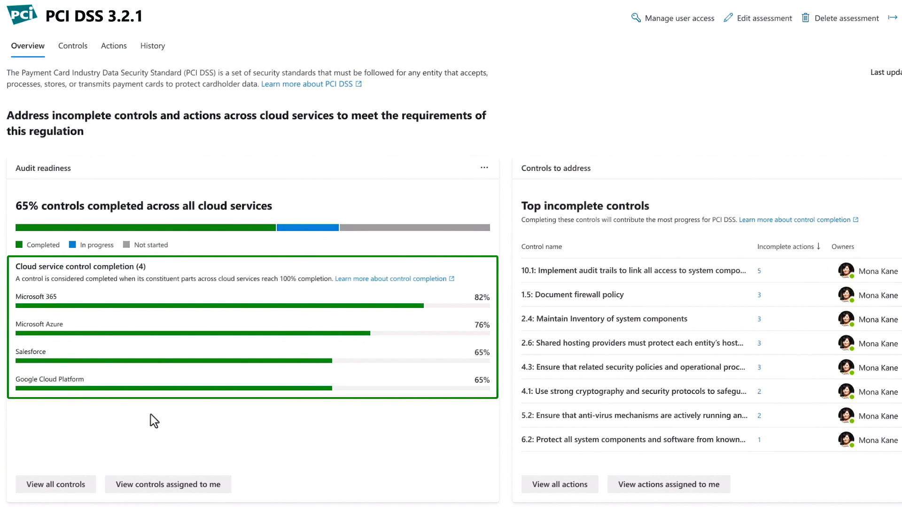
mouse_move(84, 416)
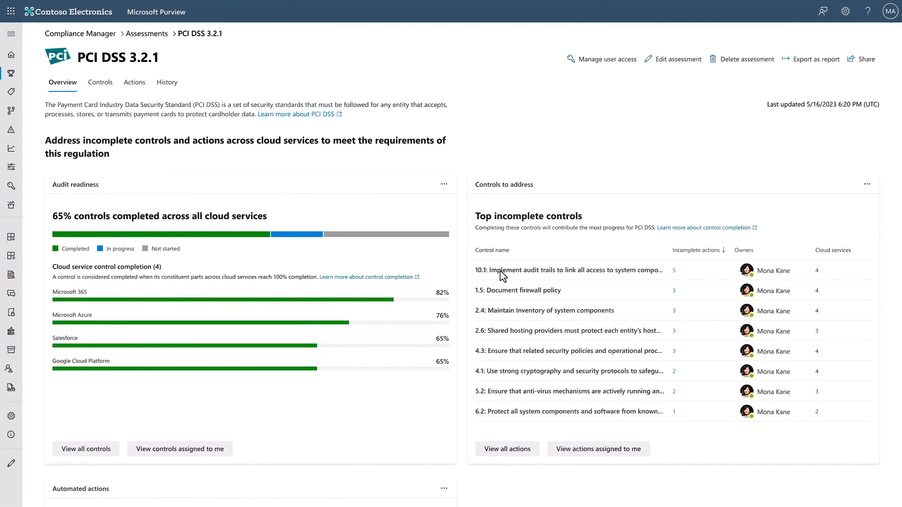
left_click(564, 269)
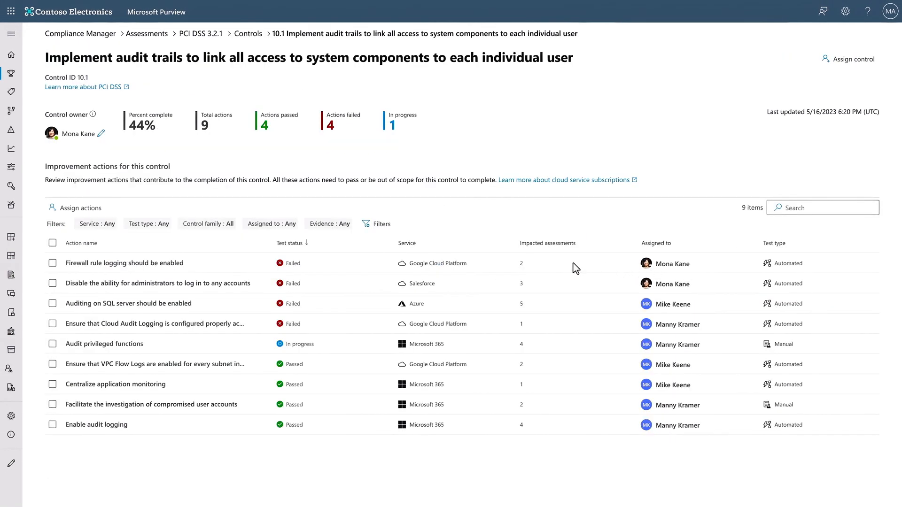
- Open 'Firewall rule logging should be enabled' and view GCP-account-US's four failing firewall rules
left_click(123, 263)
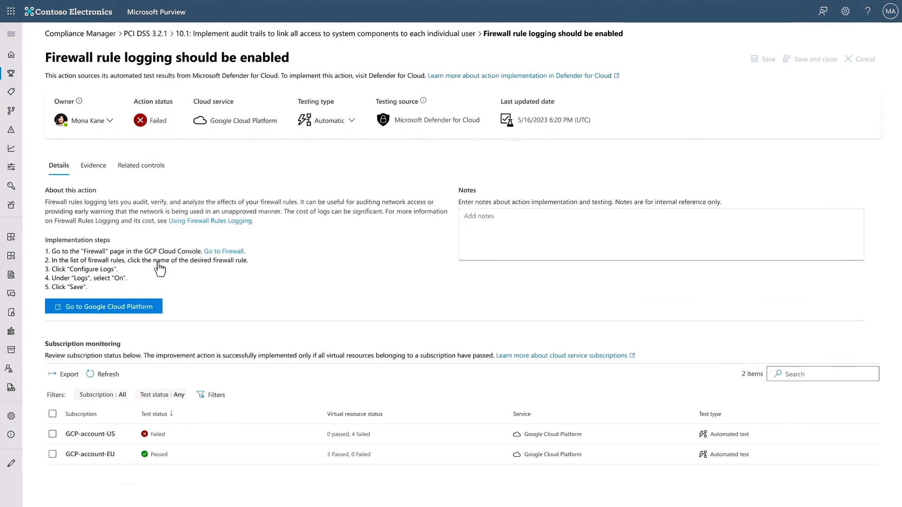
mouse_move(142, 310)
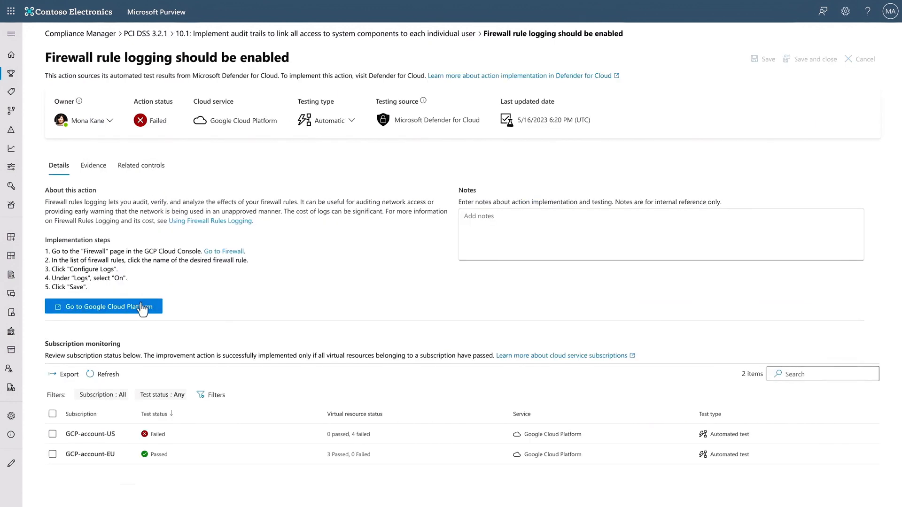
left_click(90, 433)
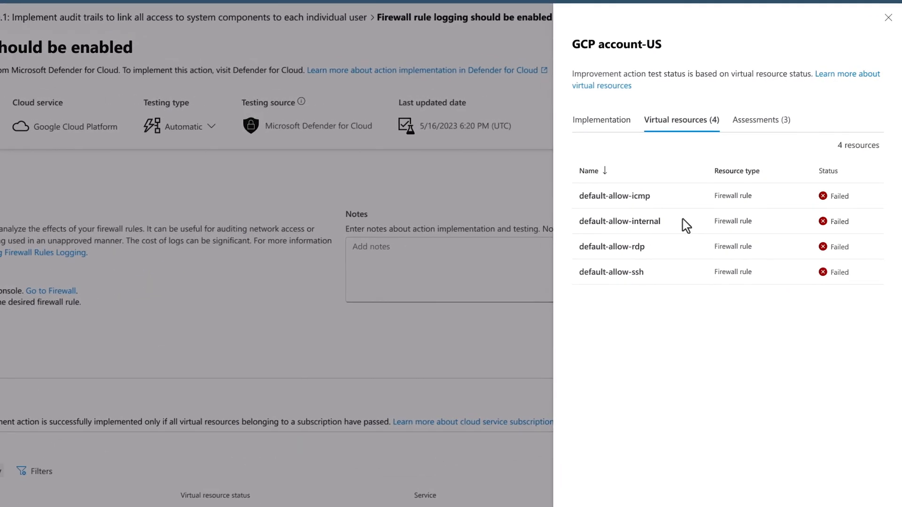
scroll("down", 3)
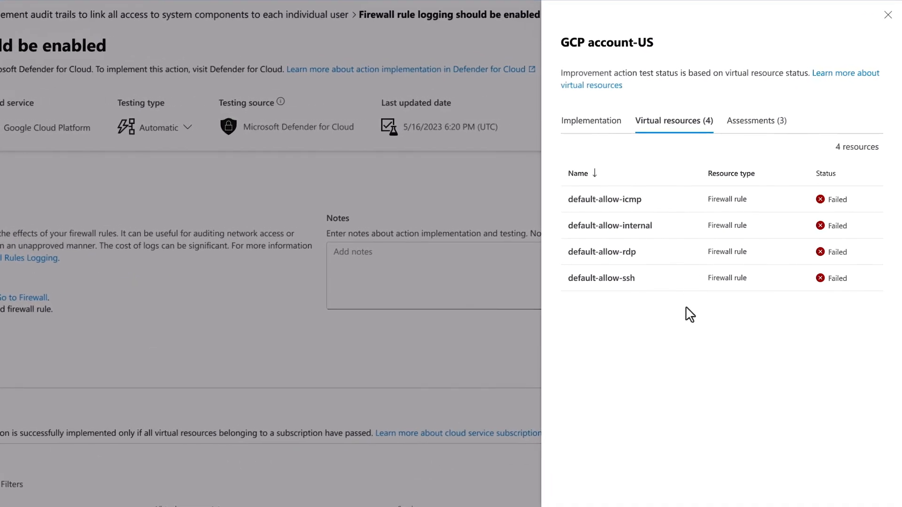
mouse_move(691, 413)
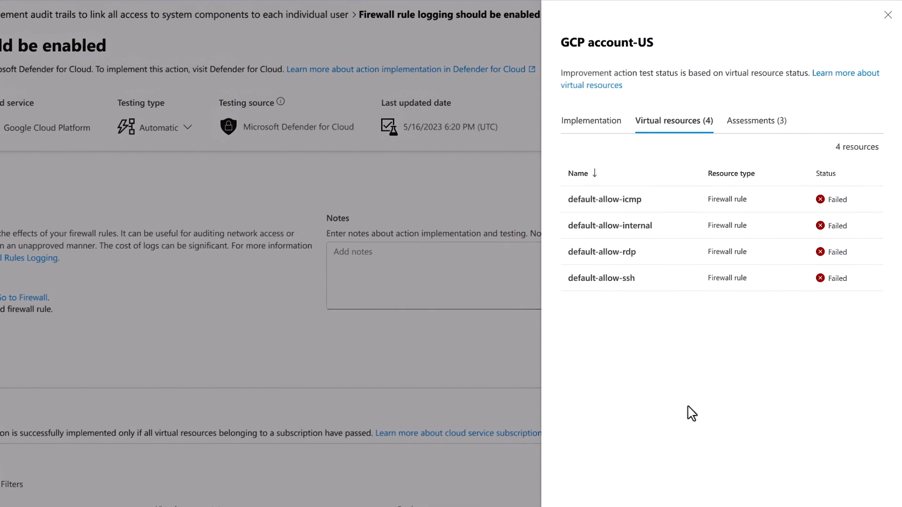
mouse_move(688, 415)
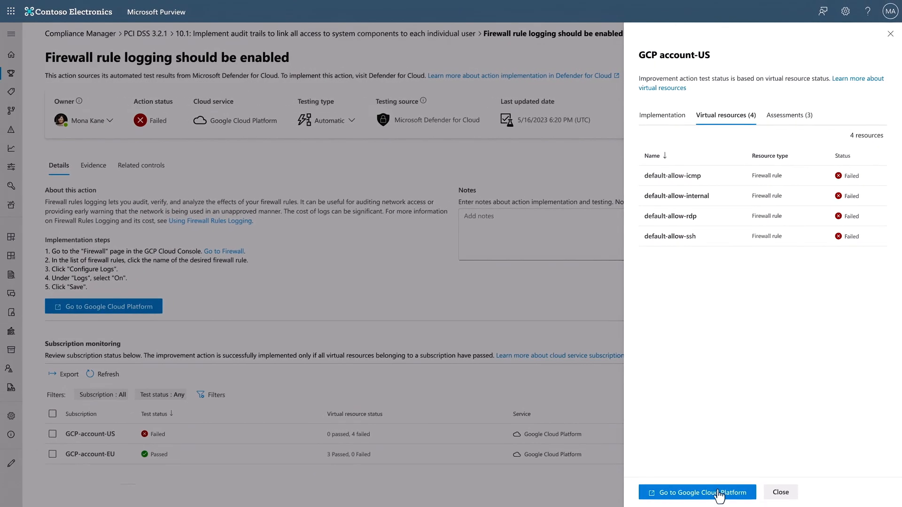
- Sign in to Google Cloud, select all four VPC firewall rules and open Configure Logs
left_click(696, 493)
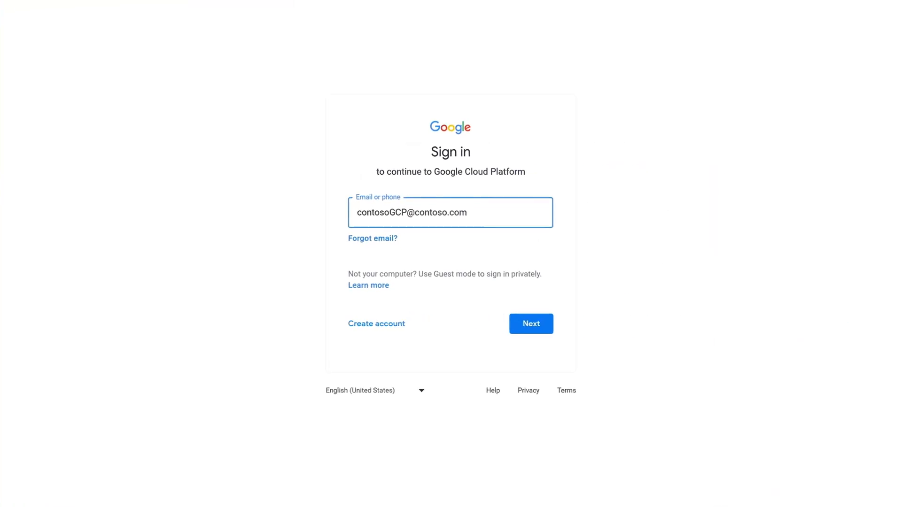
left_click(530, 323)
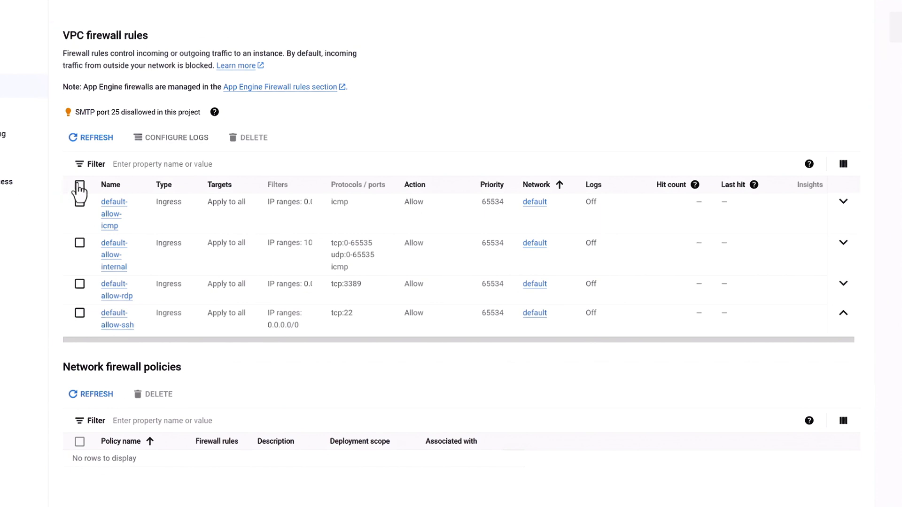
left_click(80, 184)
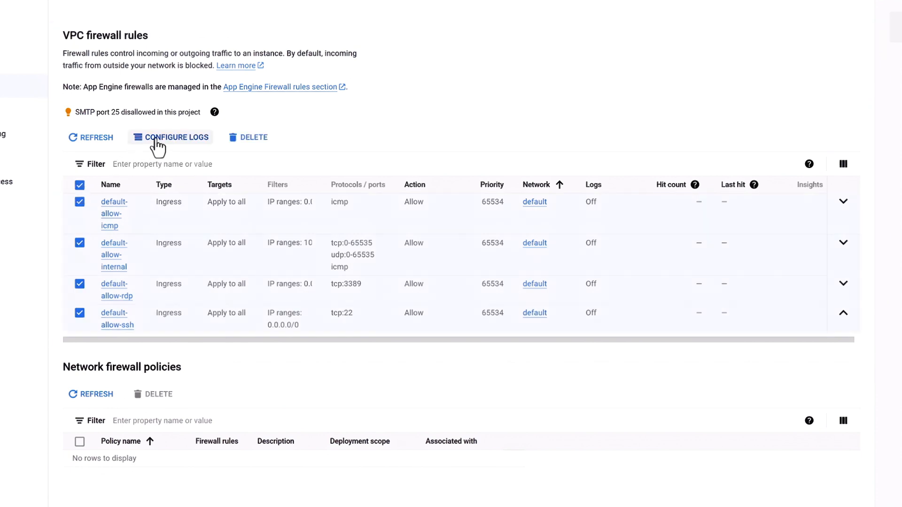
left_click(170, 136)
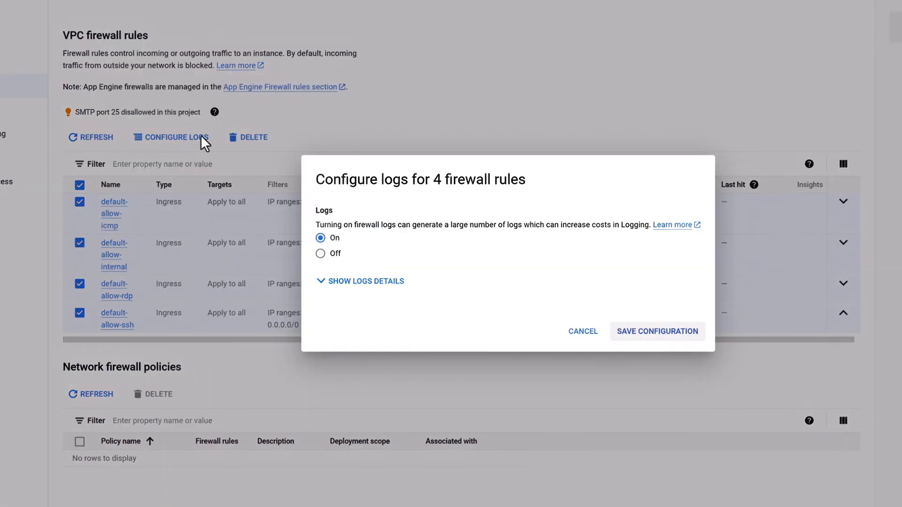
mouse_move(357, 247)
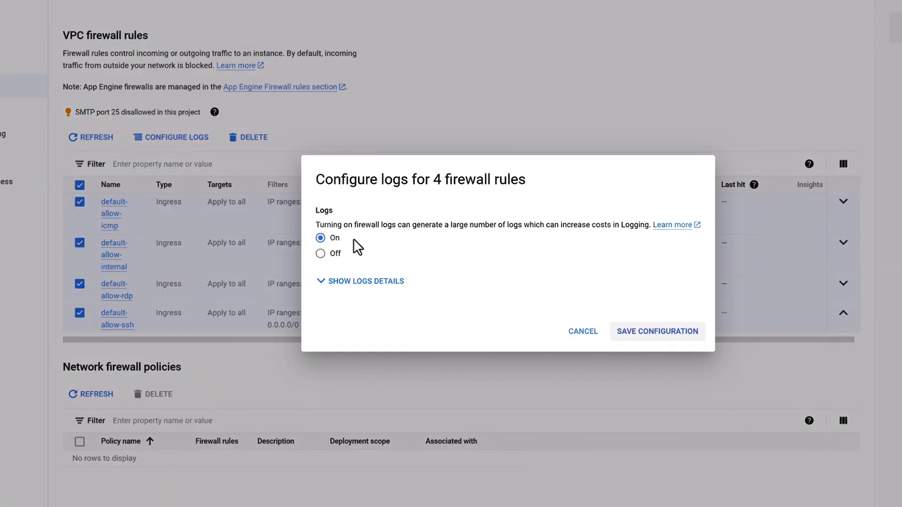
mouse_move(379, 248)
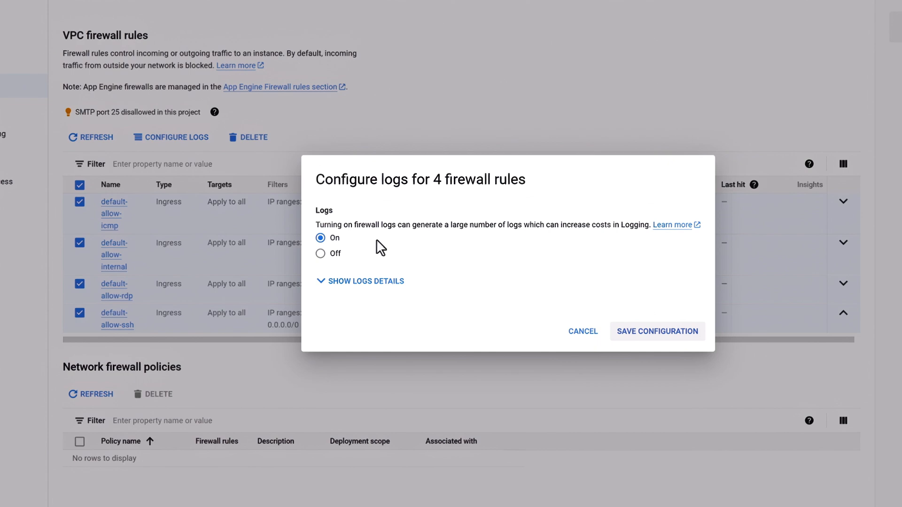
mouse_move(653, 337)
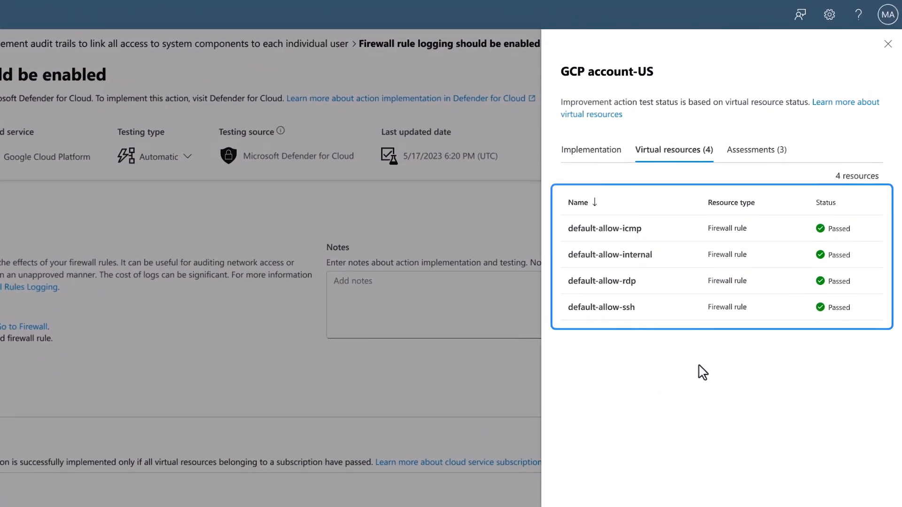
mouse_move(743, 356)
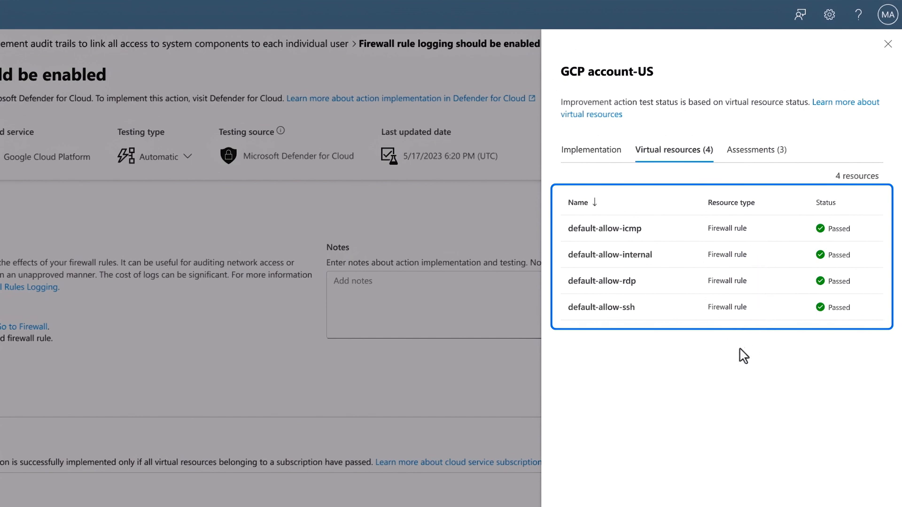
mouse_move(734, 375)
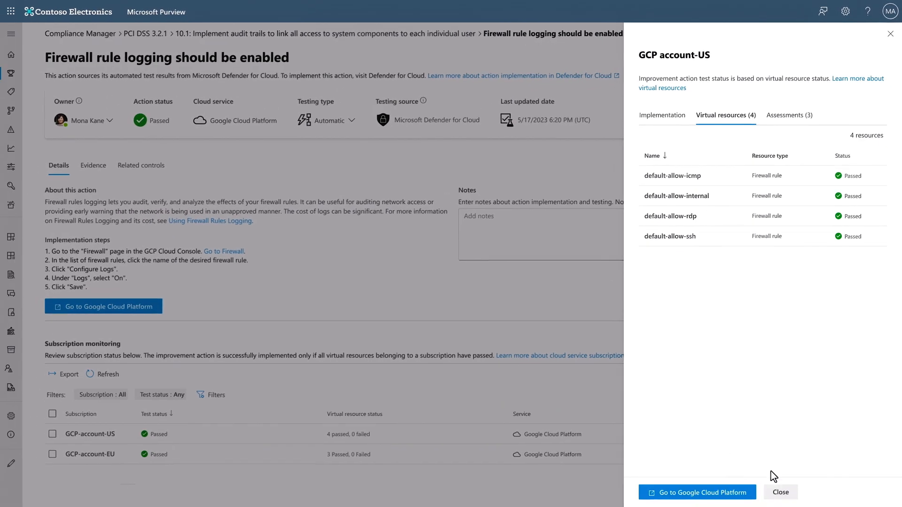
- Close the GCP-account-US resource details showing all four firewall rules Passed
left_click(780, 493)
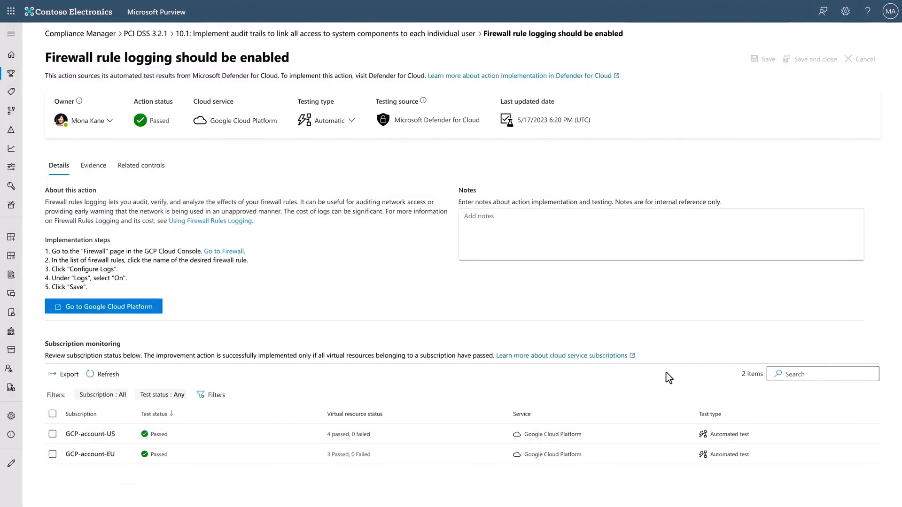
mouse_move(459, 276)
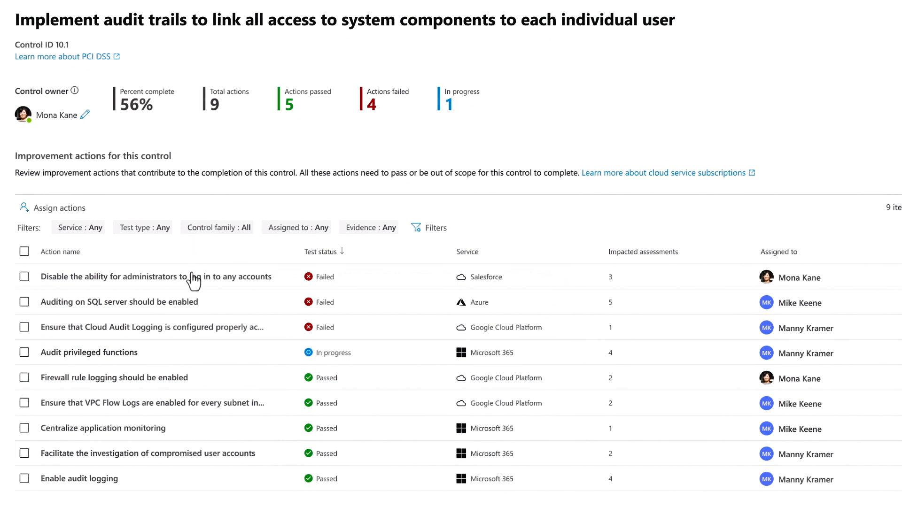
- Open the failed Salesforce action 'Disable the ability for administrators to log in to any accounts'
left_click(158, 277)
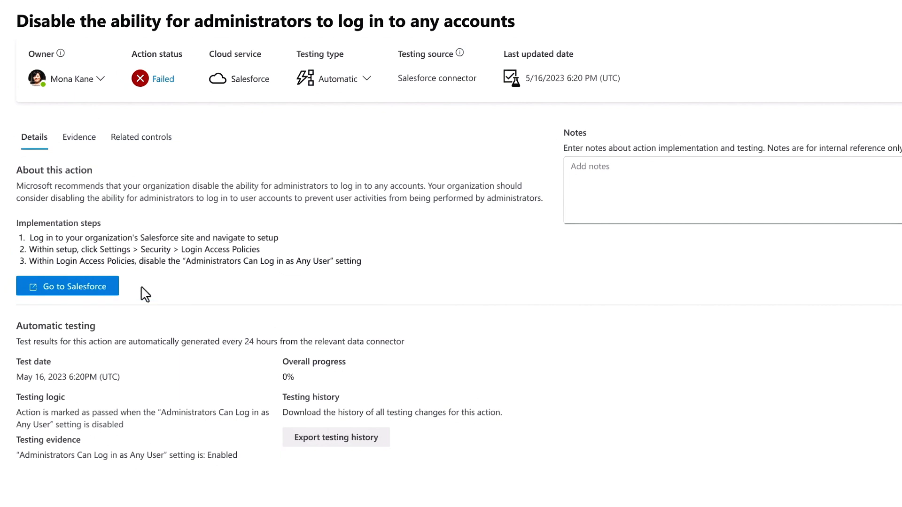
mouse_move(110, 295)
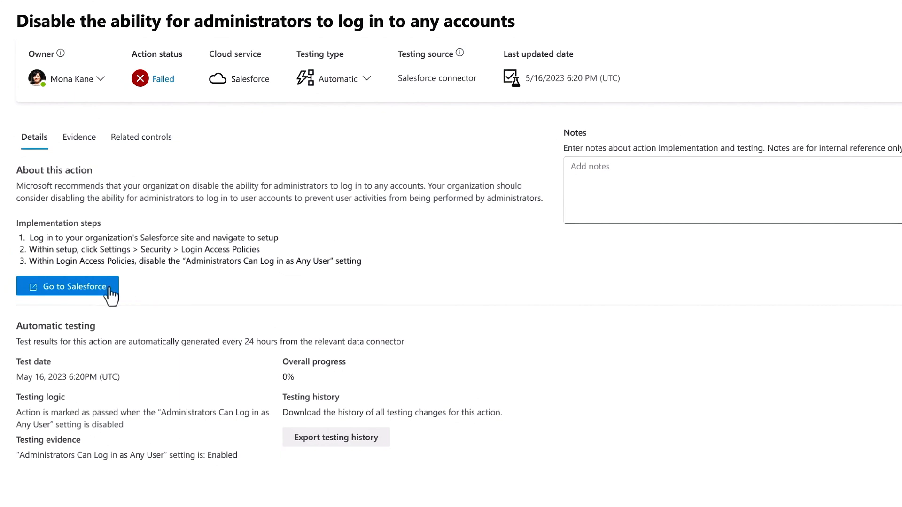